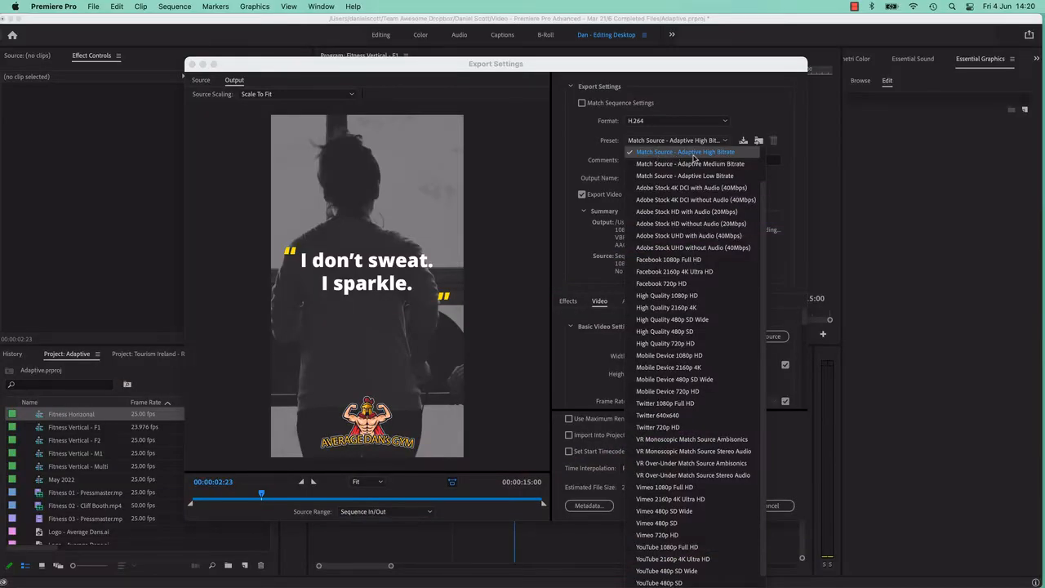
{"action": "mouse_move", "coordinate": [689, 164]}
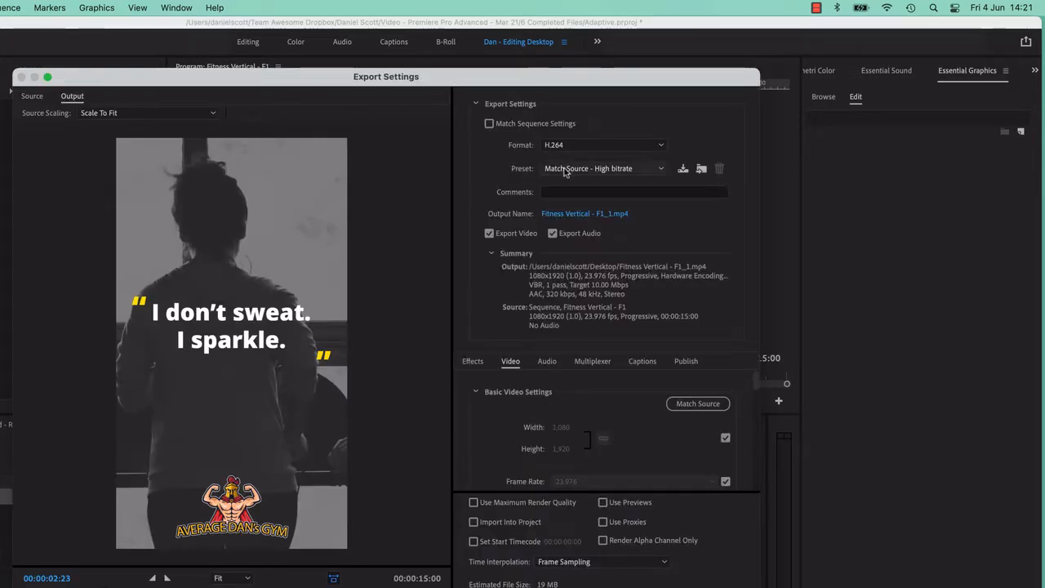
Keep the H.264 export preset at Match Source – High Bitrate from the Preset list.
{"action": "left_click", "coordinate": [603, 168]}
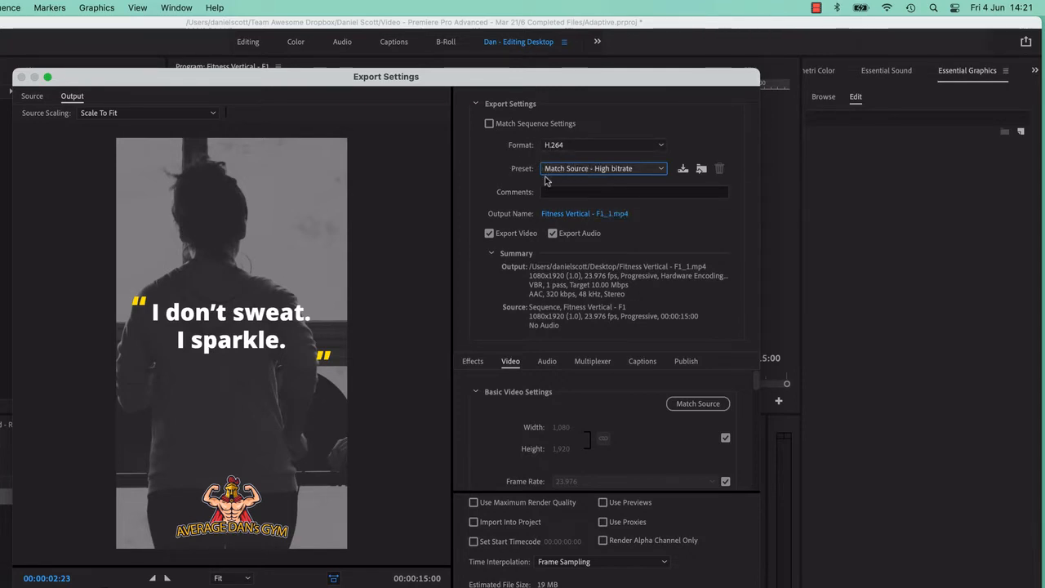
{"action": "left_click", "coordinate": [604, 168]}
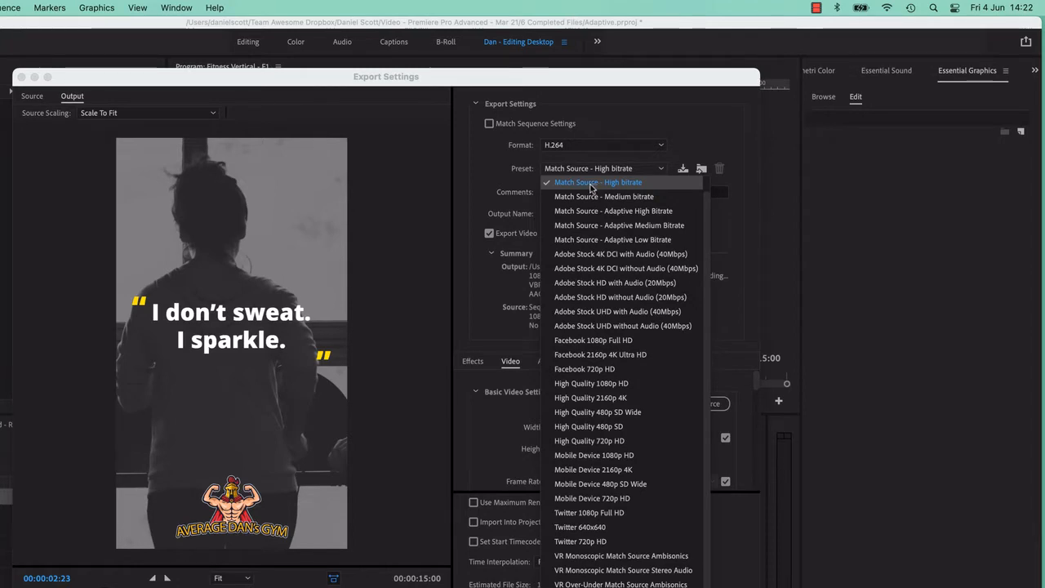
{"action": "left_click", "coordinate": [598, 183]}
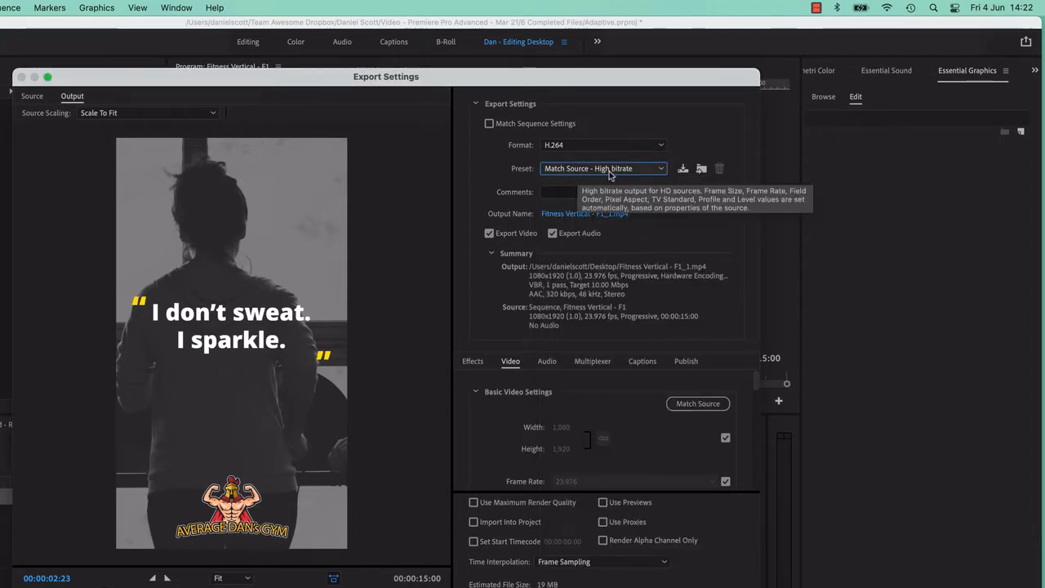
{"action": "mouse_move", "coordinate": [777, 422]}
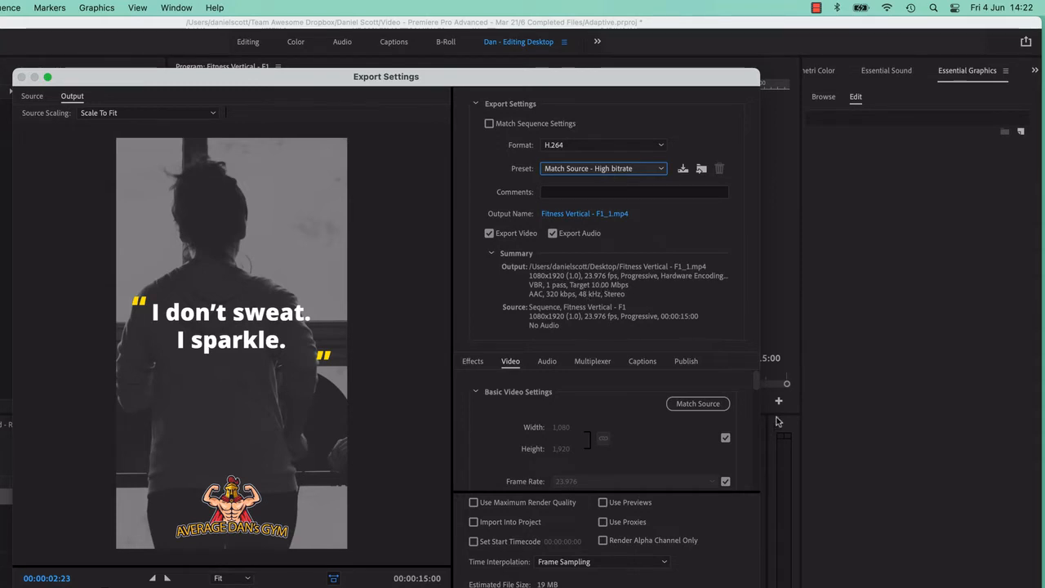
Raise the VBR 1-pass target bitrate to 50 Mbps, then return it to 10 Mbps, leaving the preset Custom.
{"action": "scroll", "scroll_direction": "down", "scroll_amount": 3}
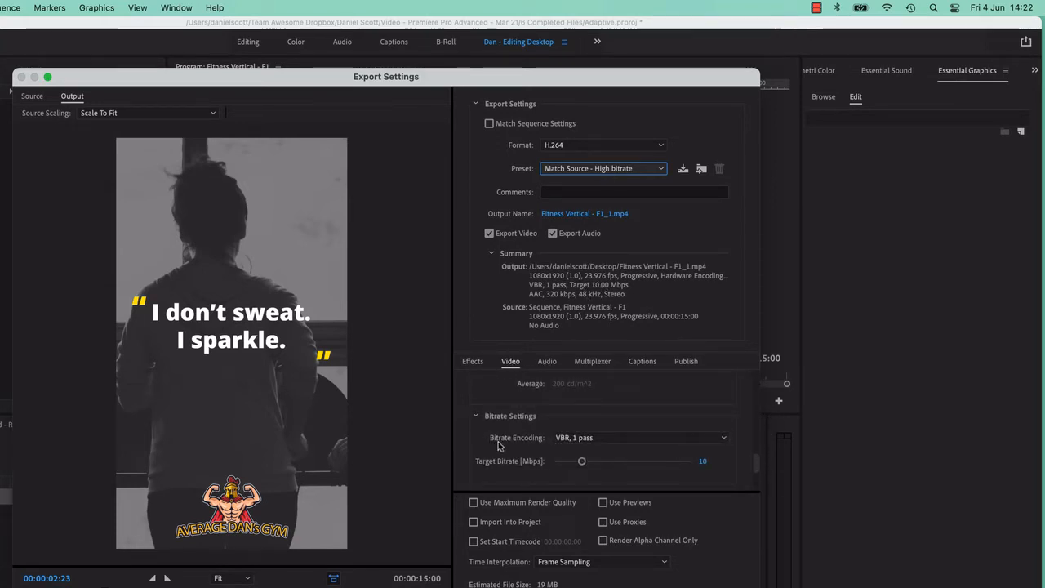
{"action": "mouse_move", "coordinate": [699, 480]}
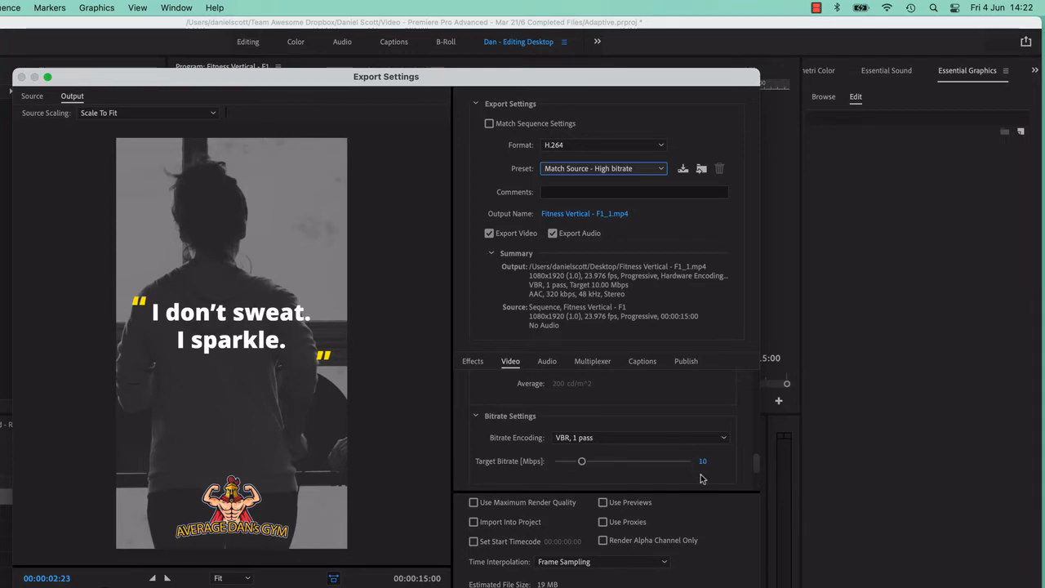
{"action": "mouse_move", "coordinate": [581, 460]}
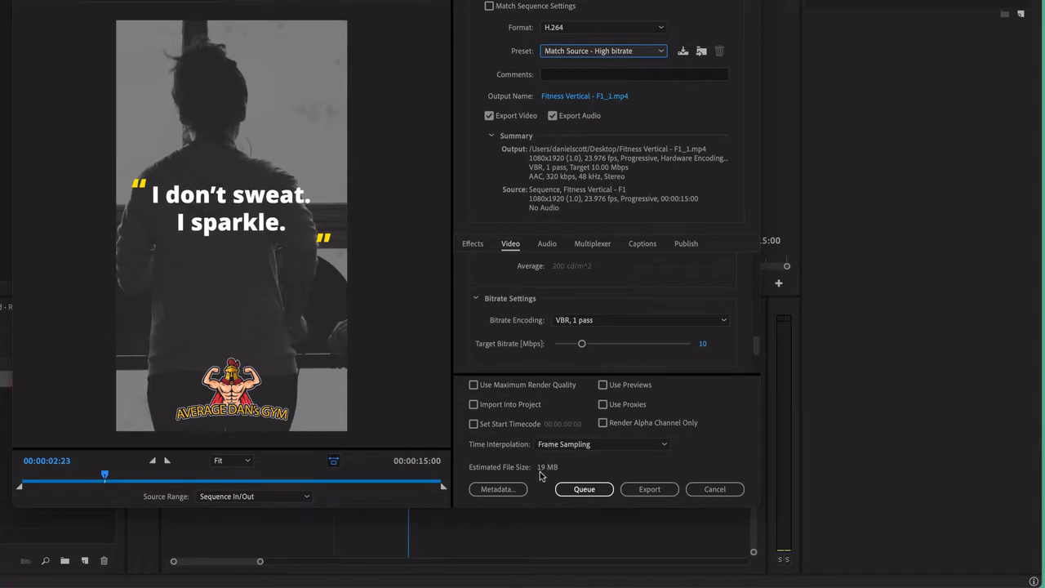
{"action": "left_click_drag", "start_coordinate": [581, 343], "coordinate": [689, 343]}
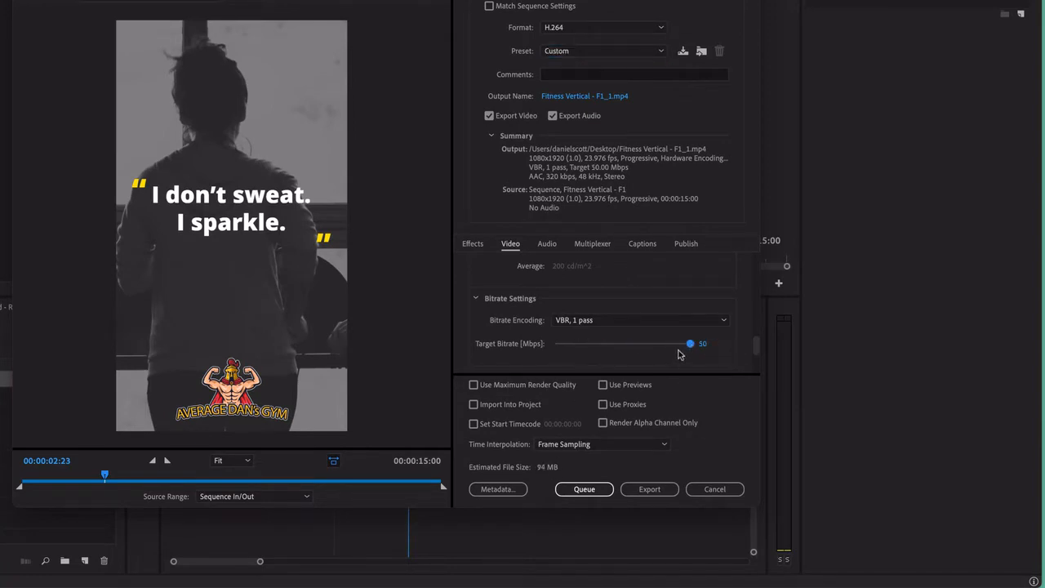
{"action": "mouse_move", "coordinate": [545, 477]}
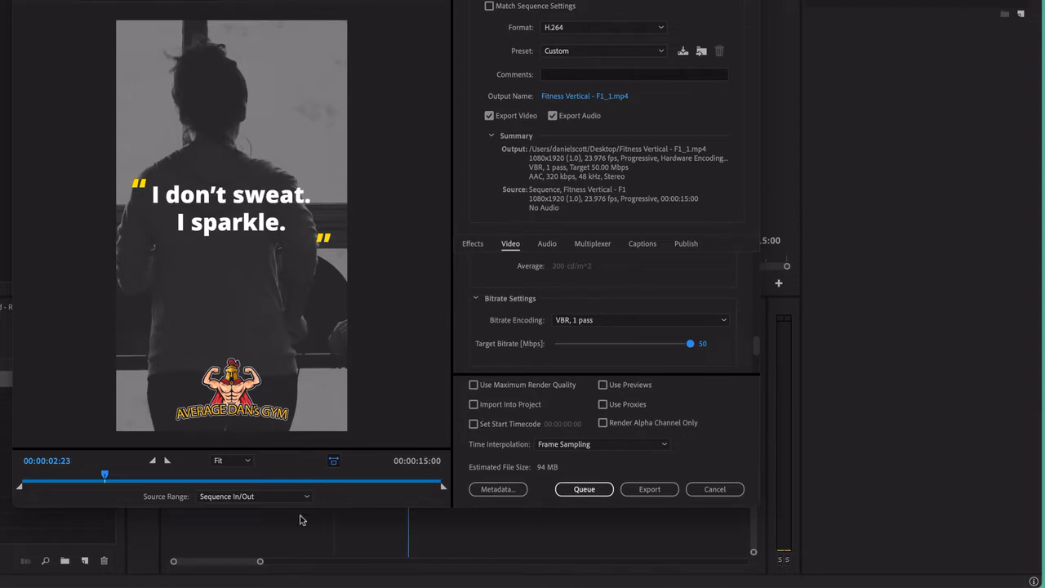
{"action": "mouse_move", "coordinate": [300, 532]}
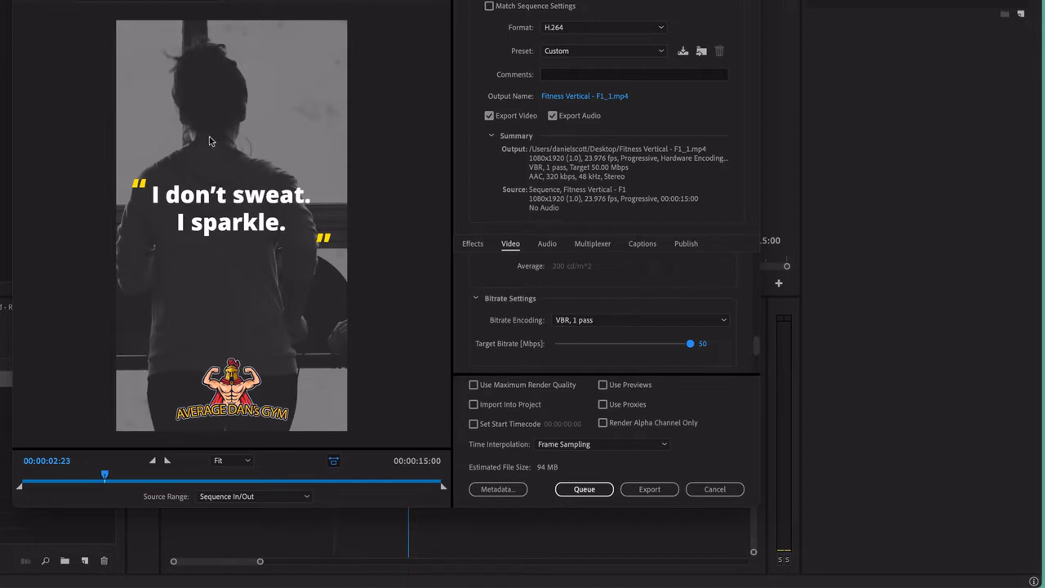
{"action": "mouse_move", "coordinate": [402, 276]}
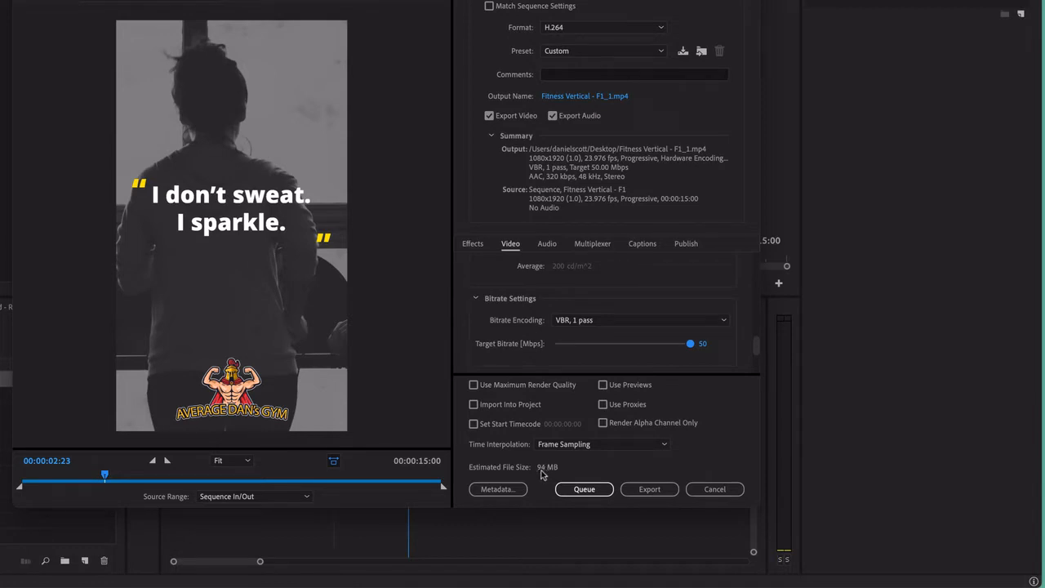
{"action": "mouse_move", "coordinate": [612, 341]}
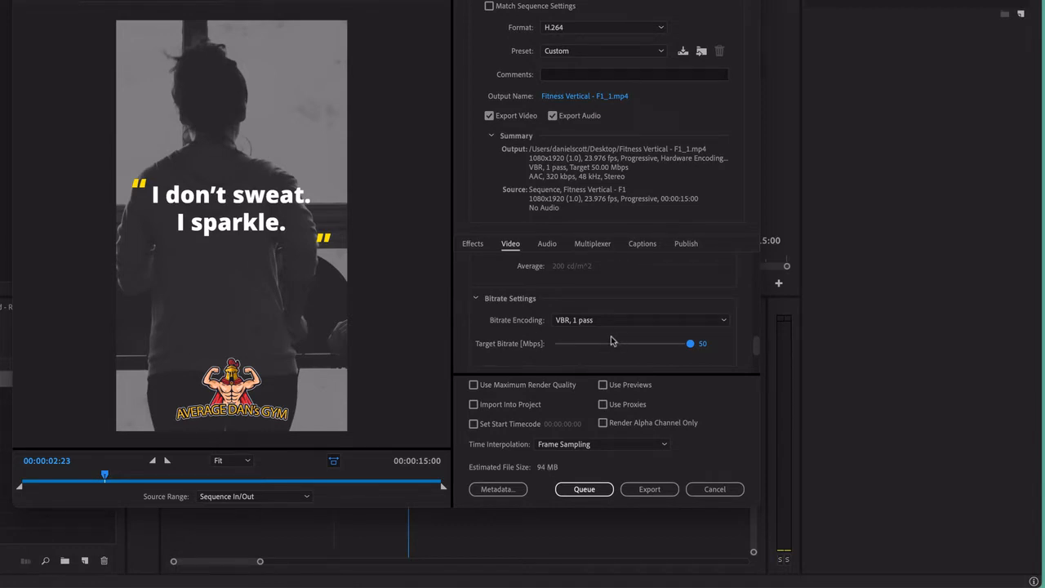
{"action": "left_click_drag", "start_coordinate": [689, 343], "coordinate": [591, 343]}
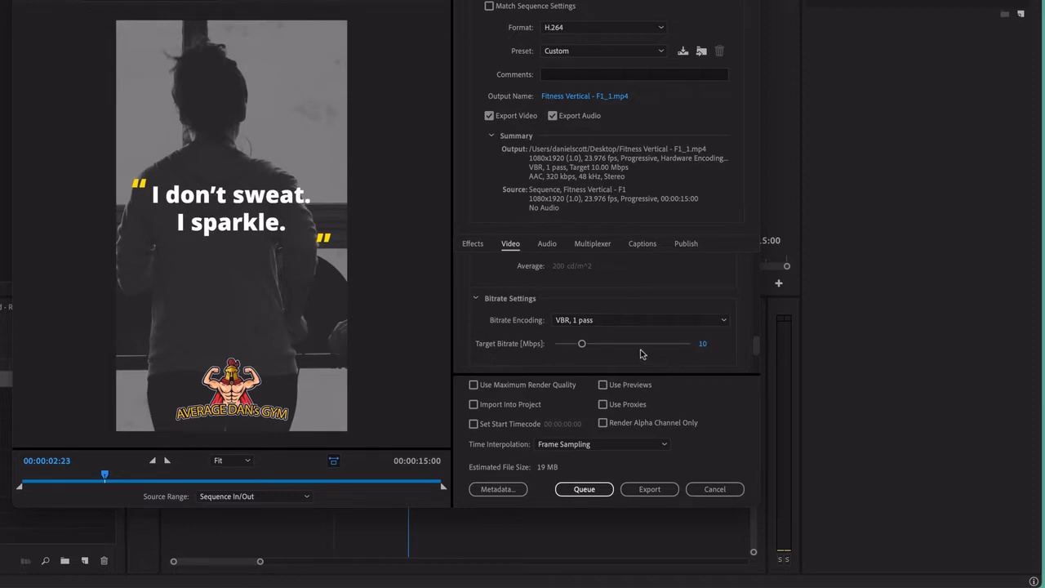
{"action": "mouse_move", "coordinate": [678, 338]}
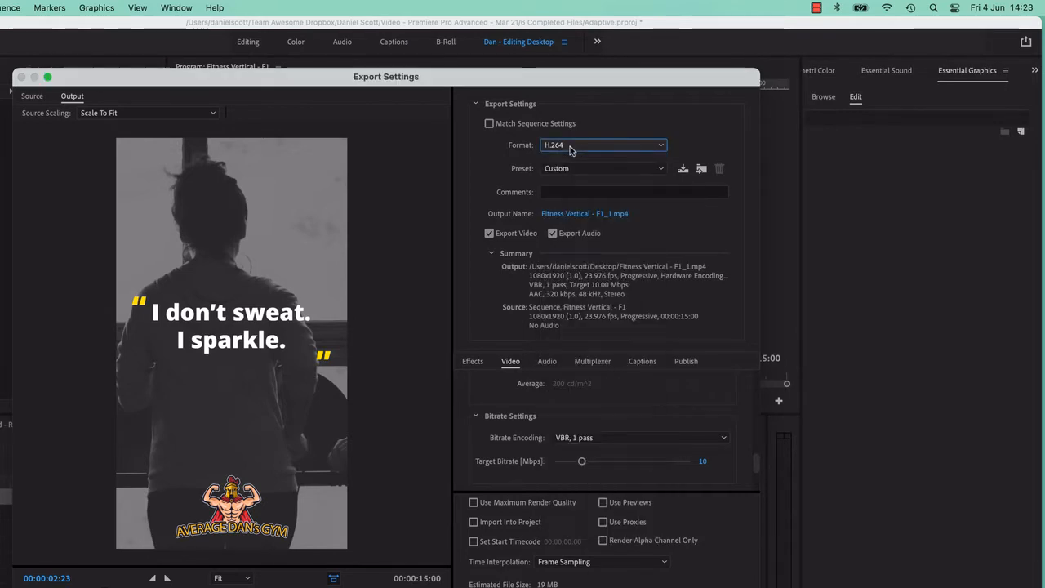
Choose Match Source – Adaptive High Bitrate and check the 15.2 Mbps target bitrate under Bitrate Settings.
{"action": "left_click", "coordinate": [604, 168]}
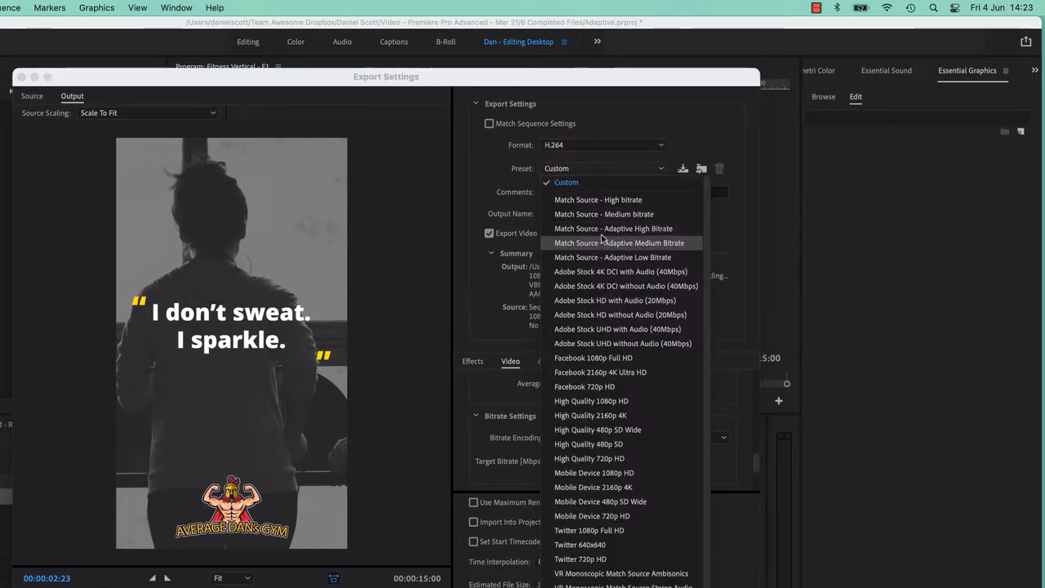
{"action": "mouse_move", "coordinate": [612, 258]}
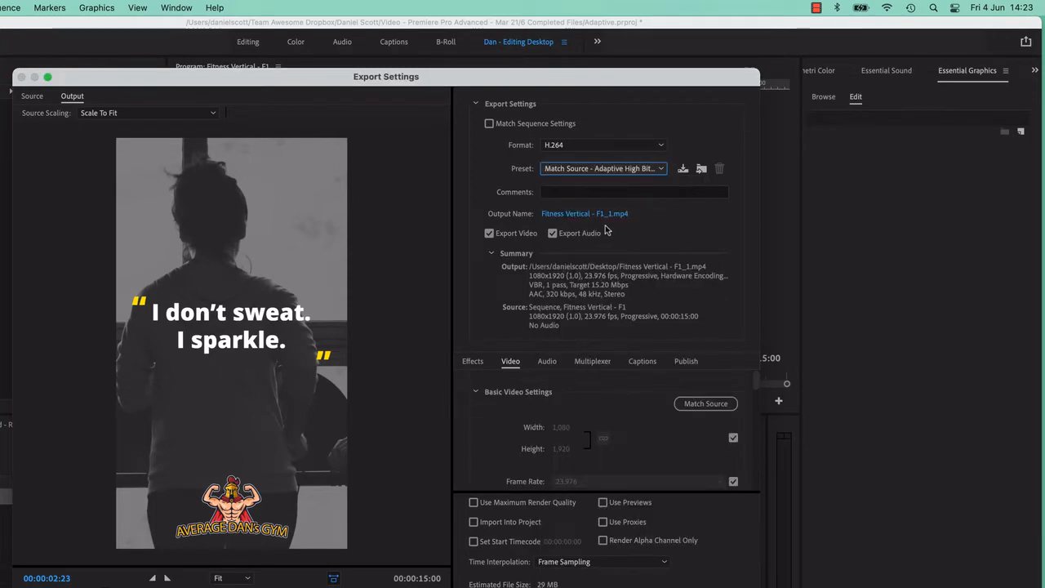
{"action": "mouse_move", "coordinate": [614, 298]}
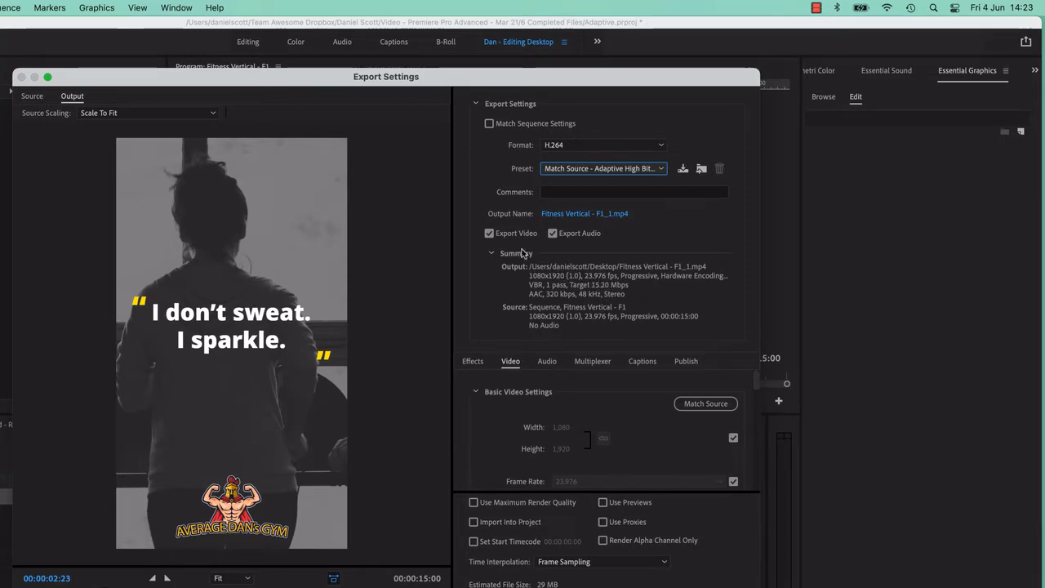
{"action": "scroll", "scroll_direction": "down", "scroll_amount": 3}
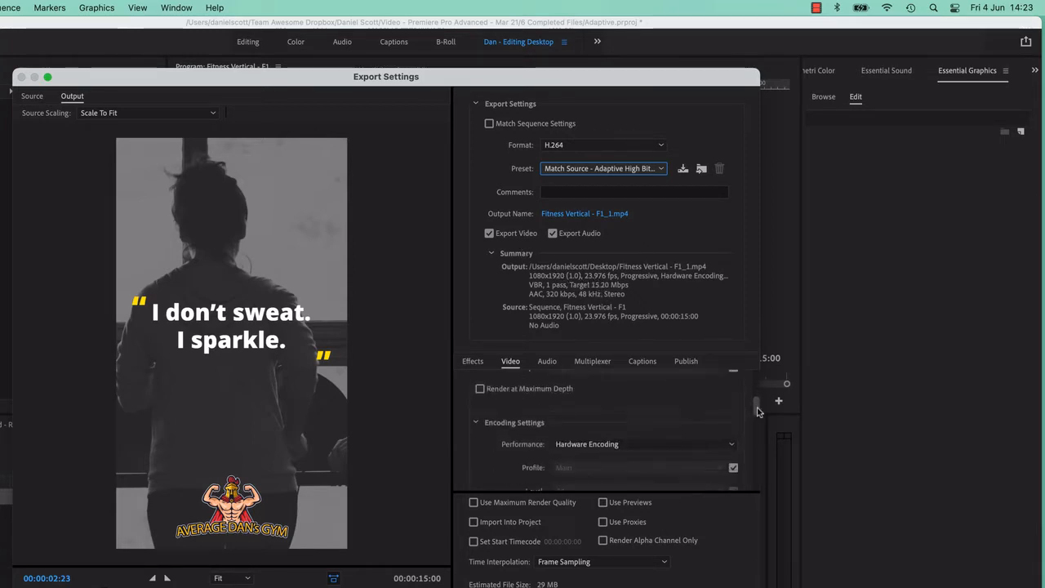
{"action": "scroll", "scroll_direction": "down", "scroll_amount": 3}
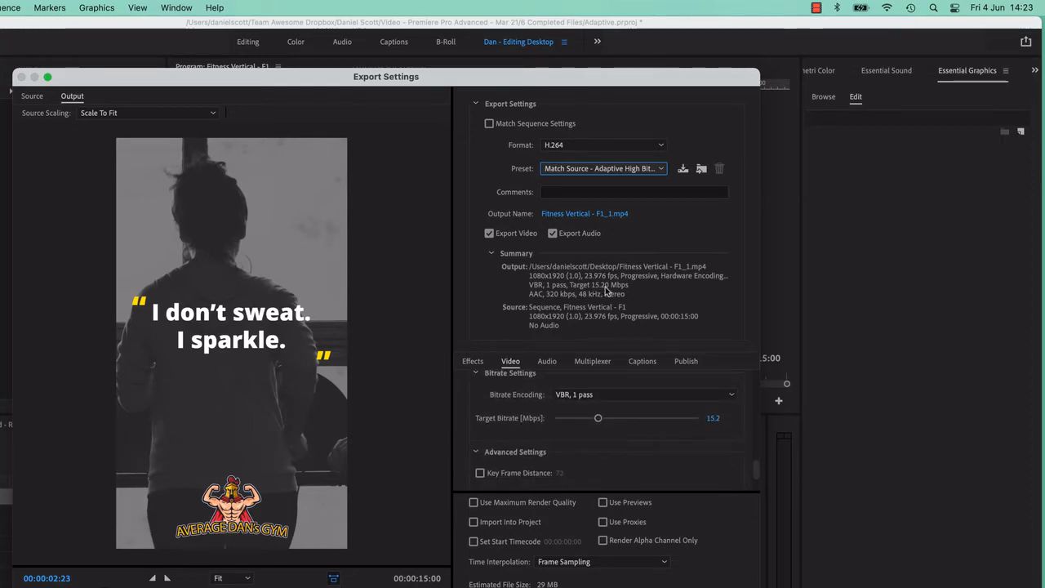
{"action": "mouse_move", "coordinate": [370, 297]}
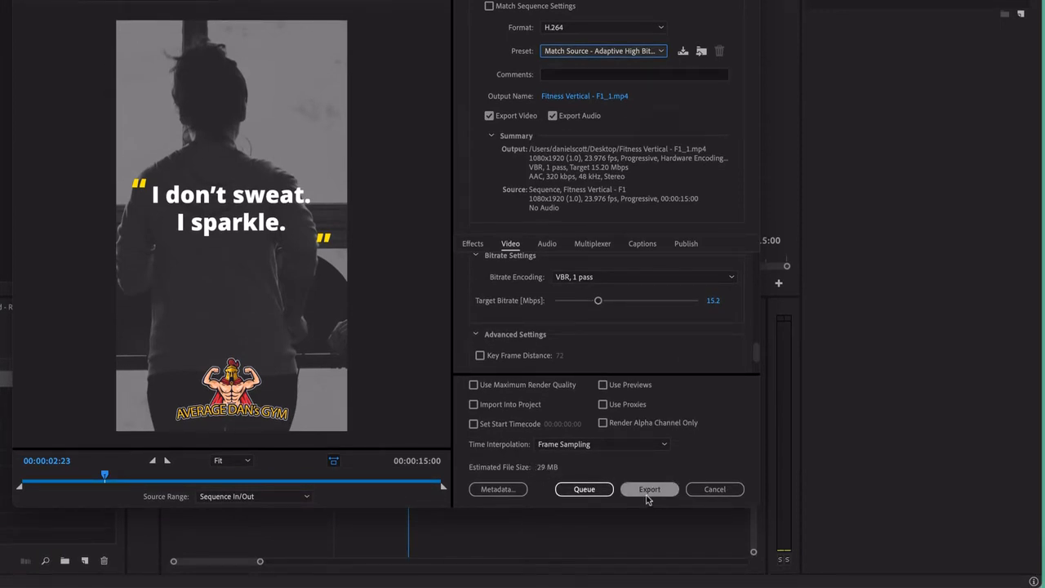
{"action": "mouse_move", "coordinate": [584, 490]}
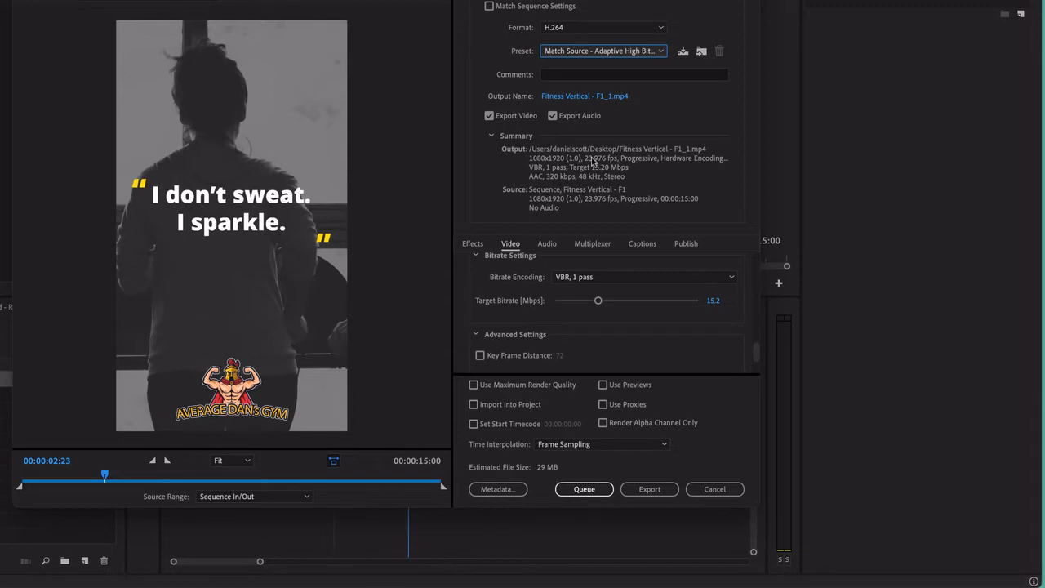
{"action": "mouse_move", "coordinate": [538, 46]}
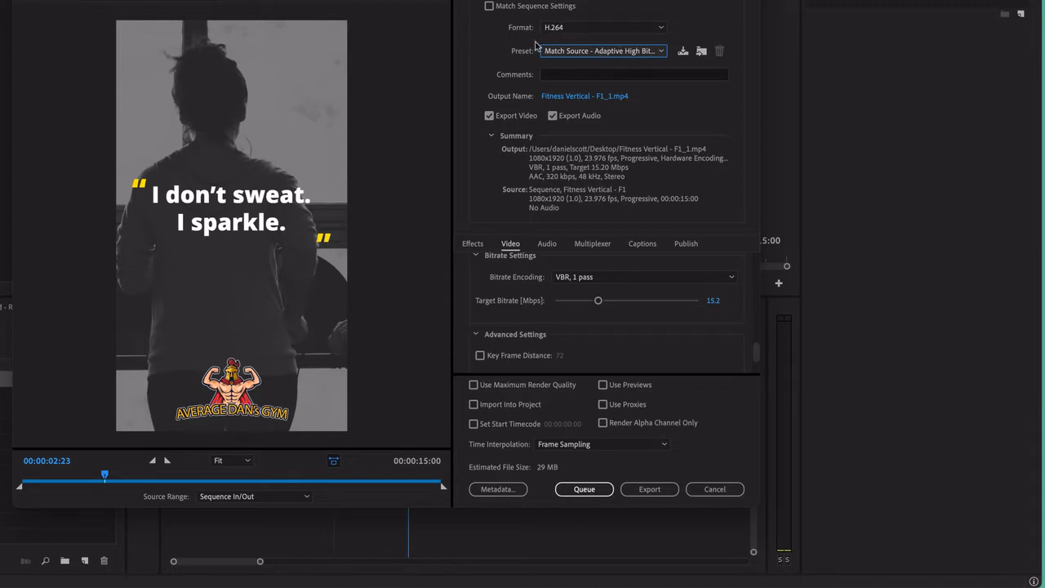
{"action": "mouse_move", "coordinate": [597, 51]}
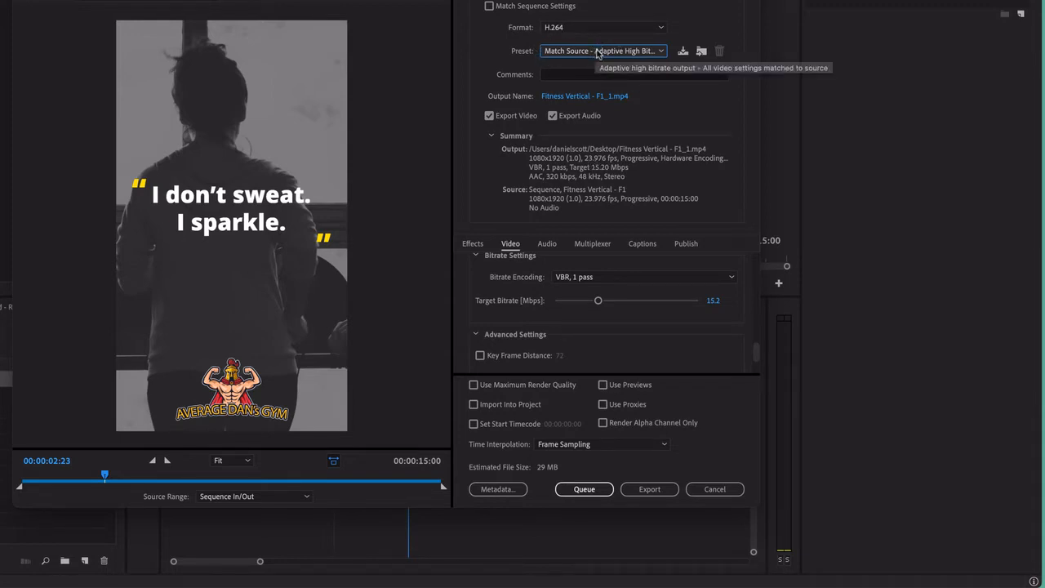
{"action": "mouse_move", "coordinate": [493, 305]}
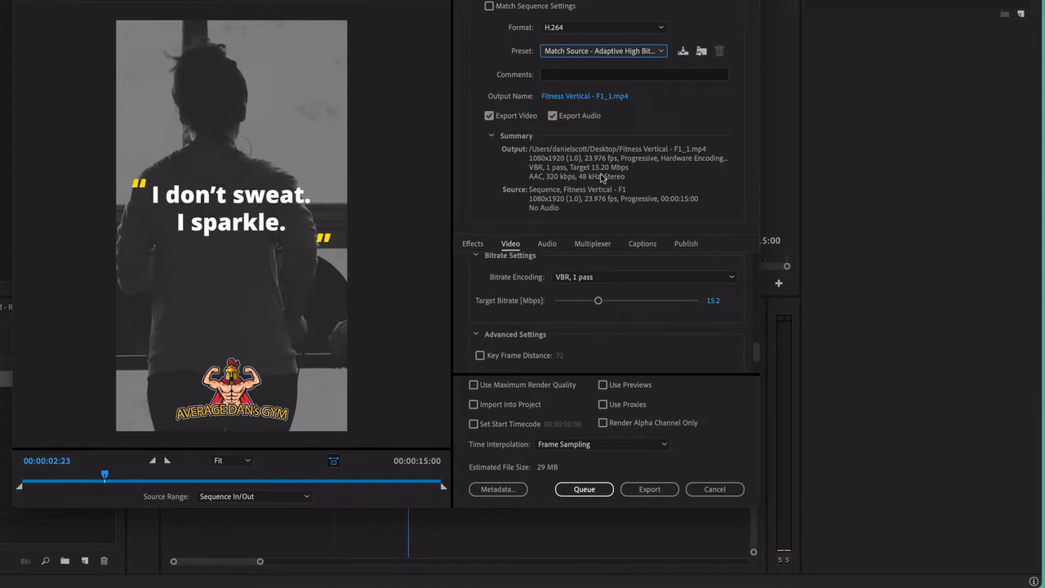
{"action": "mouse_move", "coordinate": [725, 480]}
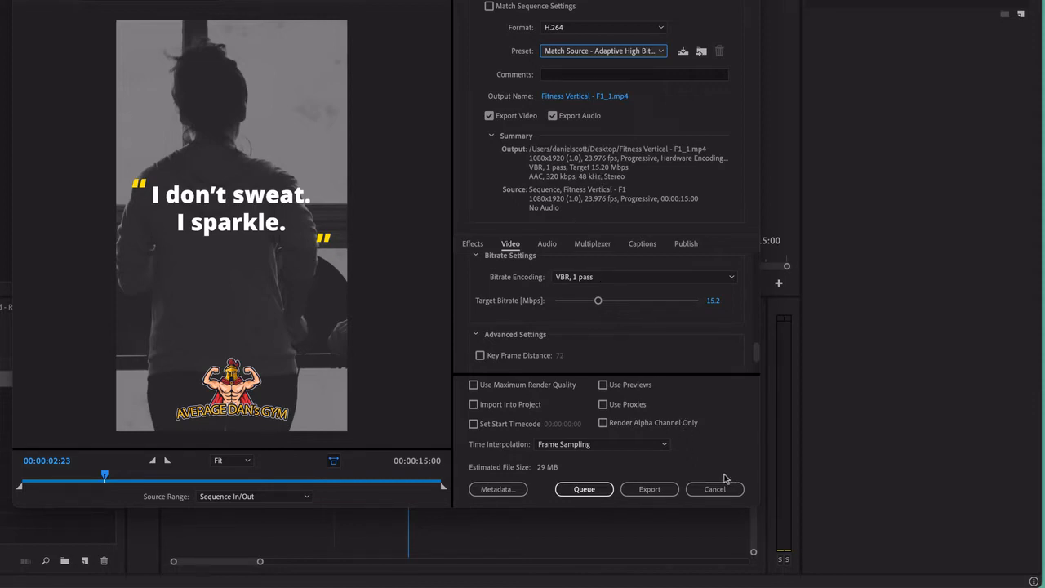
Cancel the export and change the sequence timebase to 25 frames per second in Sequence Settings.
{"action": "left_click", "coordinate": [715, 489]}
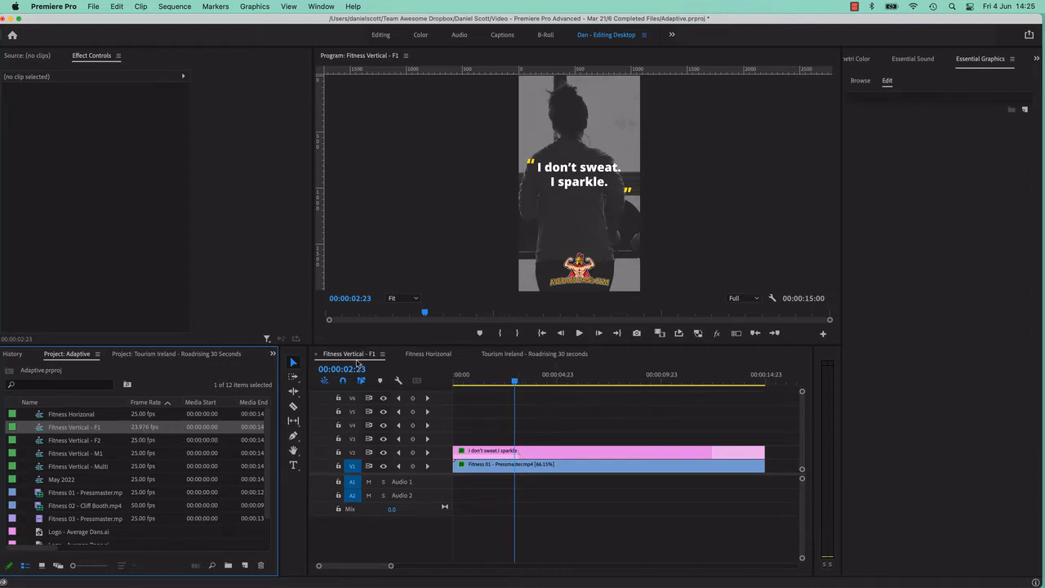
{"action": "left_click", "coordinate": [175, 6]}
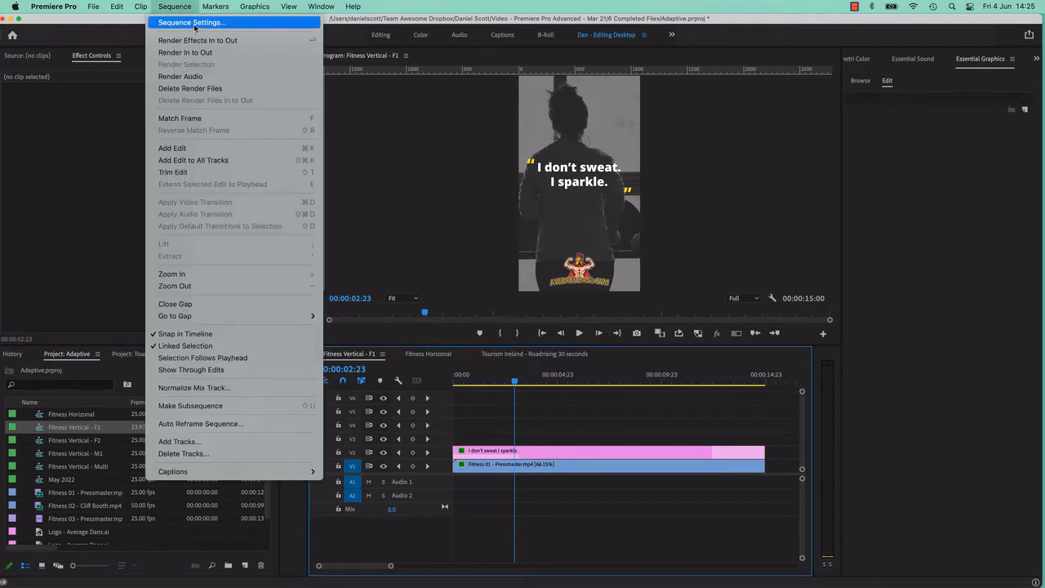
{"action": "left_click", "coordinate": [191, 22]}
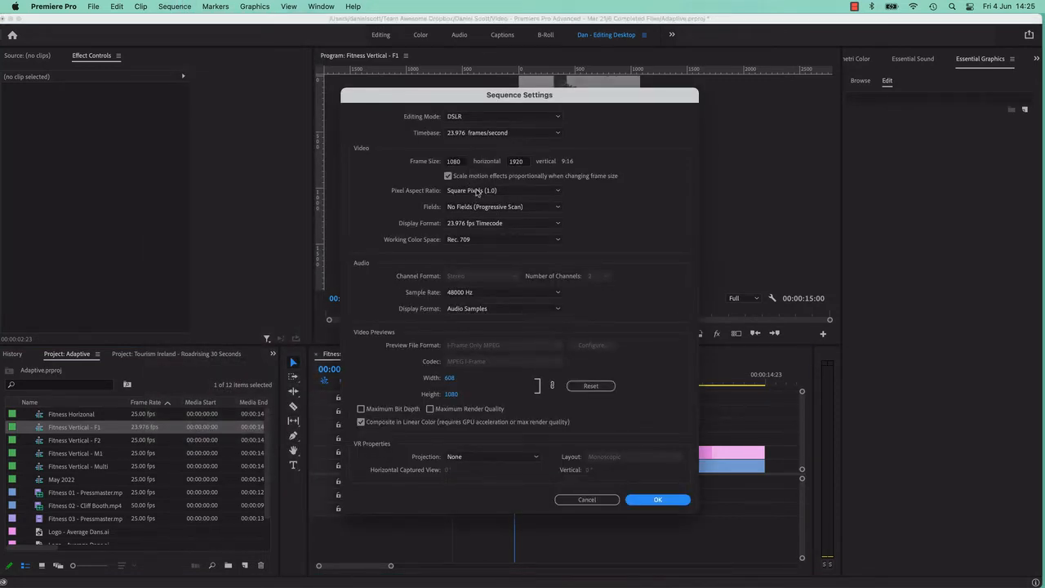
{"action": "left_click", "coordinate": [502, 132]}
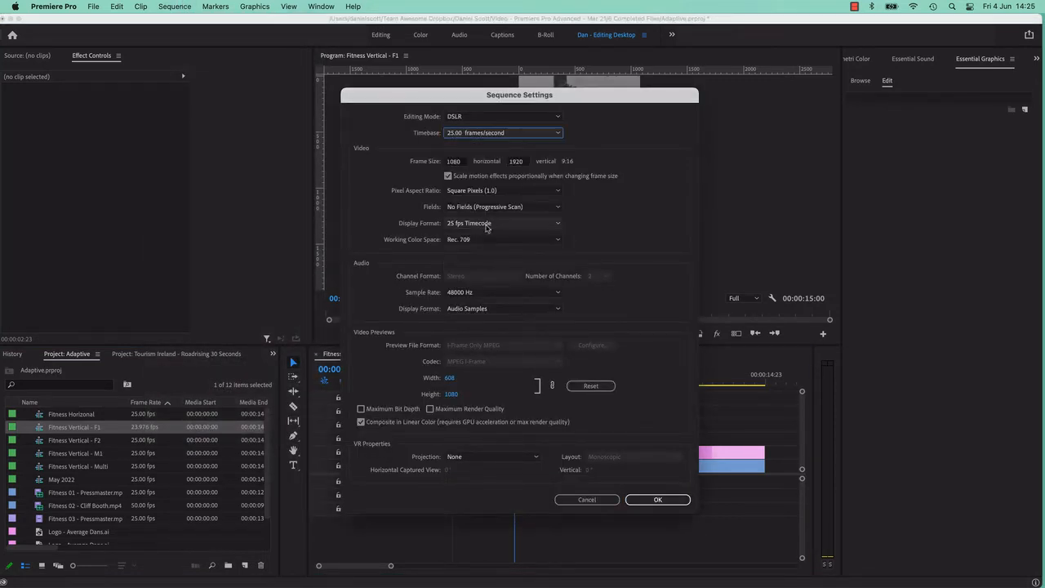
{"action": "left_click", "coordinate": [657, 500]}
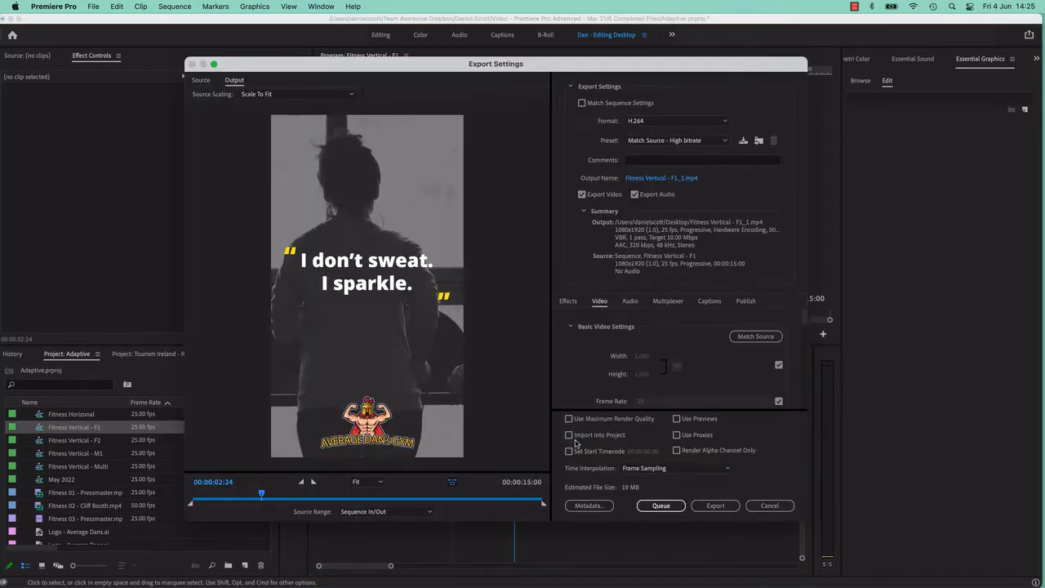
Set the export preset back to Match Source – Adaptive High Bitrate and review its summary.
{"action": "left_click", "coordinate": [676, 140]}
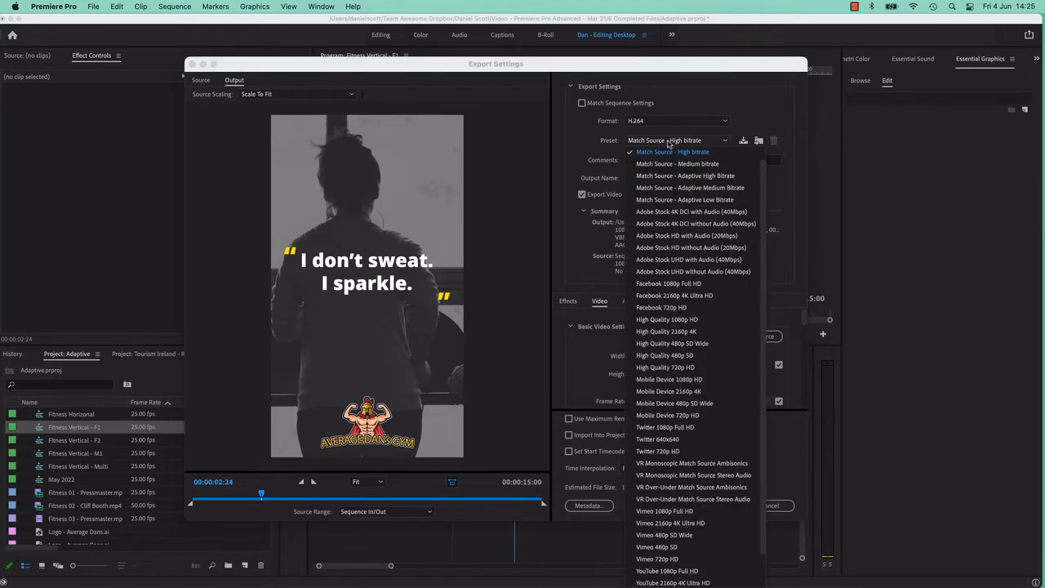
{"action": "left_click", "coordinate": [686, 176]}
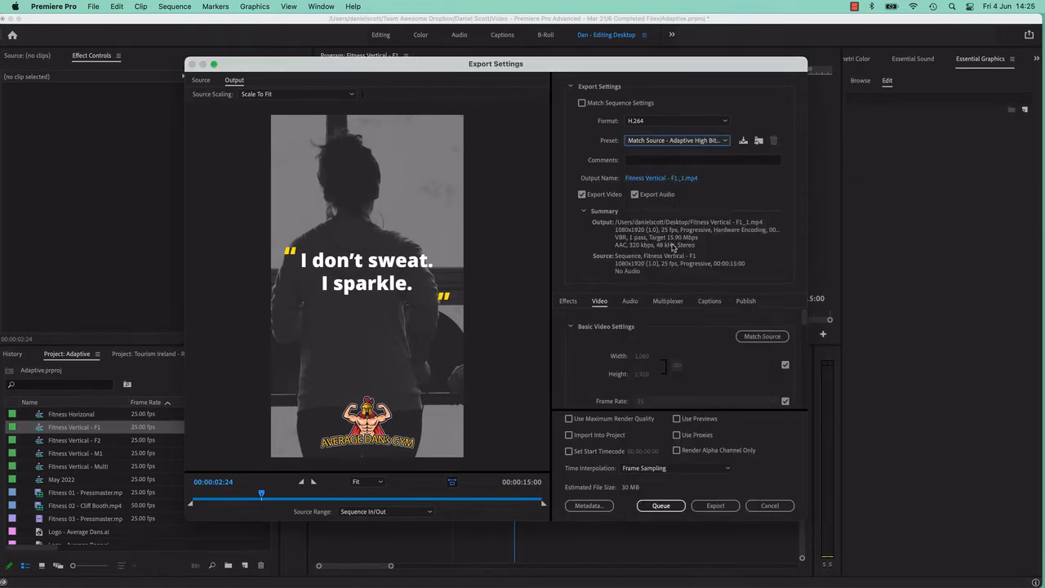
{"action": "mouse_move", "coordinate": [672, 244]}
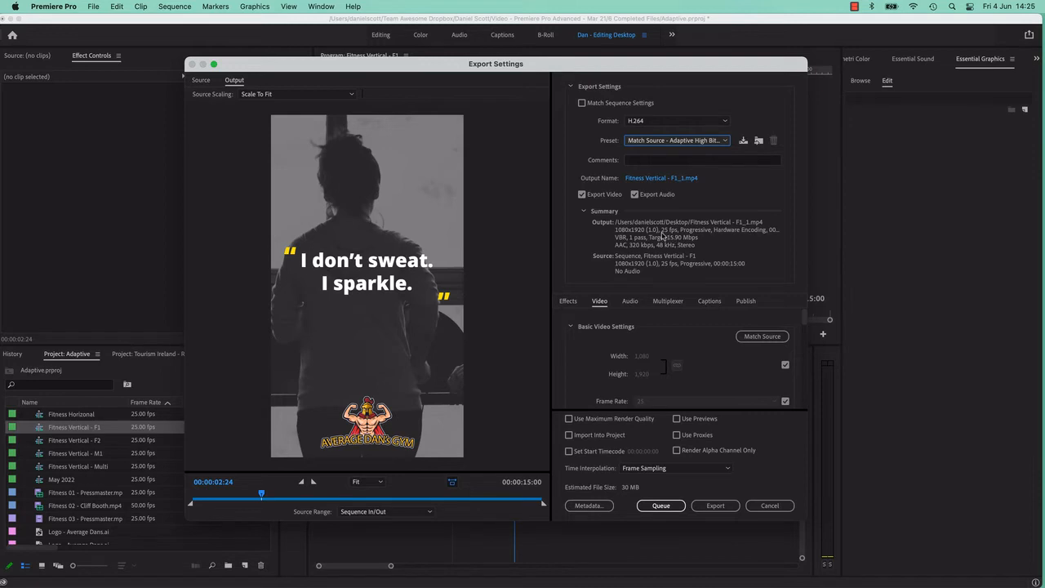
{"action": "mouse_move", "coordinate": [771, 510]}
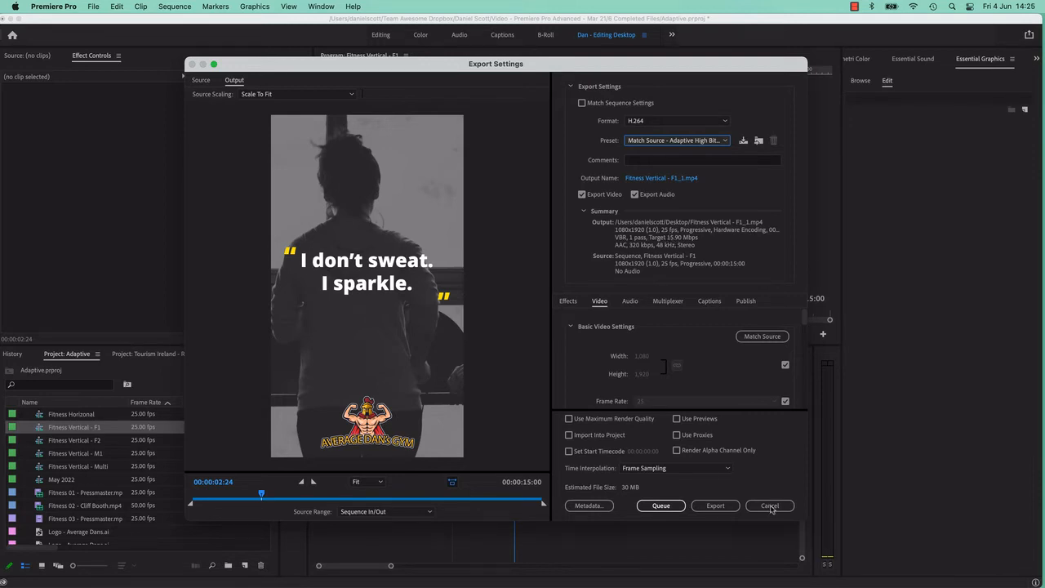
Cancel the export and change the sequence timebase to 60 frames per second.
{"action": "left_click", "coordinate": [174, 7]}
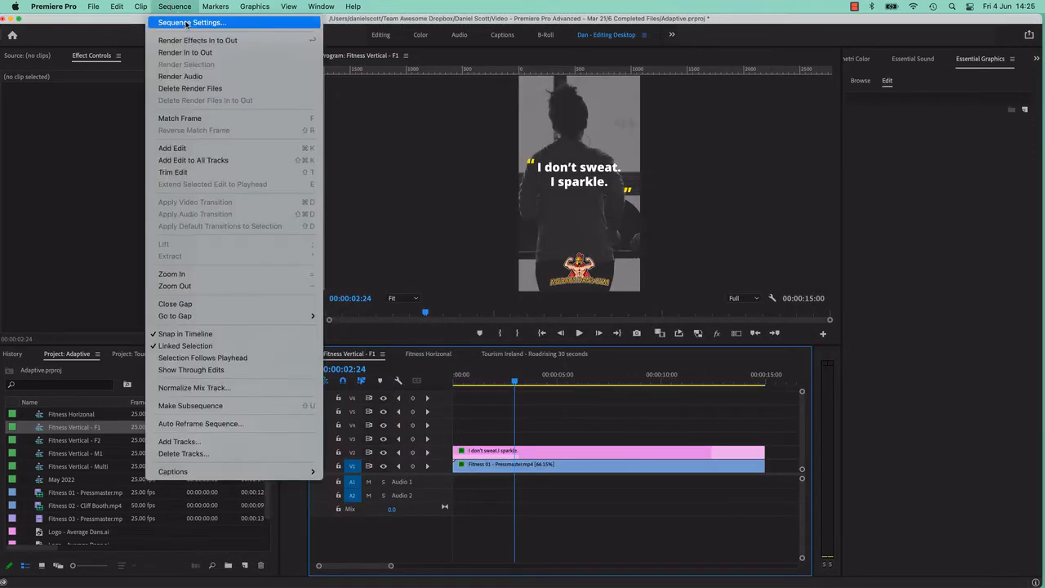
{"action": "left_click", "coordinate": [191, 23]}
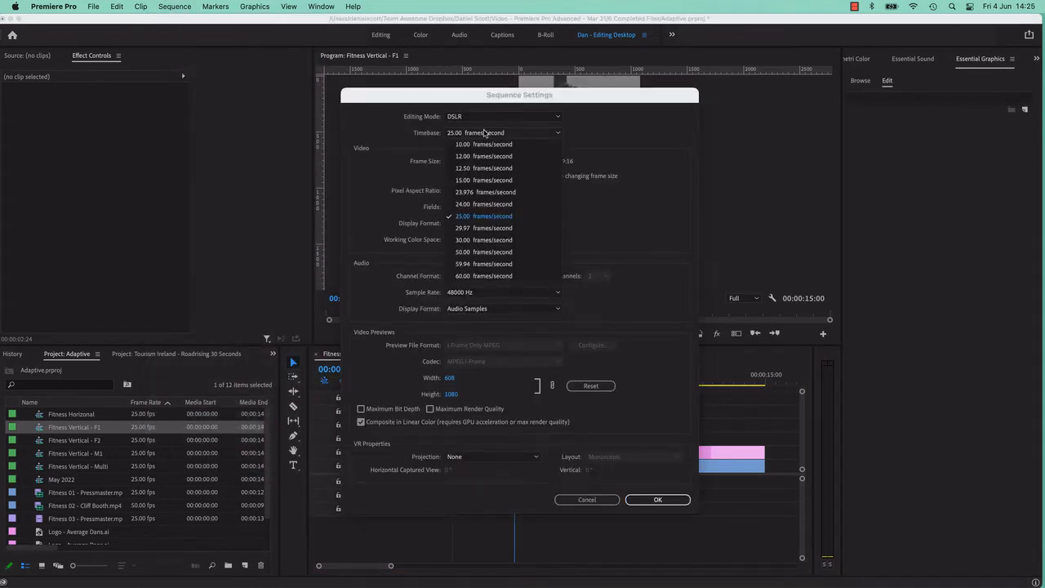
{"action": "left_click", "coordinate": [462, 275]}
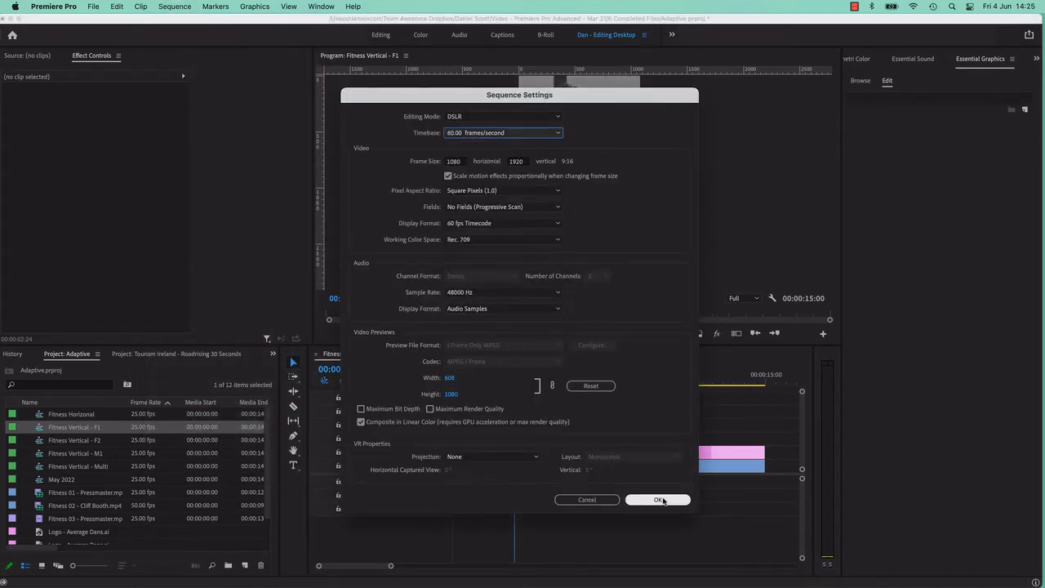
{"action": "left_click", "coordinate": [659, 499]}
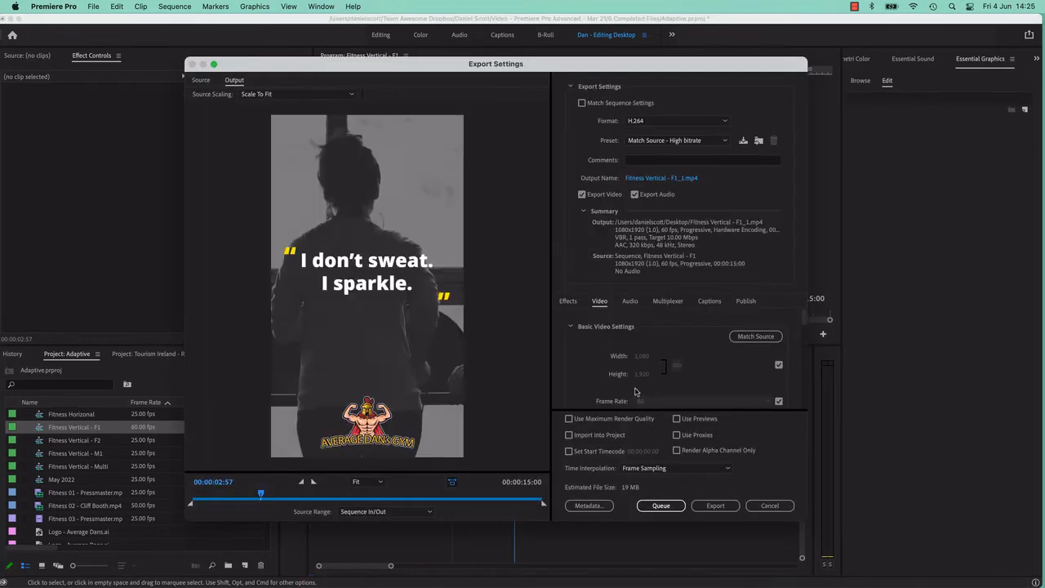
Reselect Match Source – Adaptive High Bitrate, note the 71 MB estimate, and cancel the export.
{"action": "left_click", "coordinate": [676, 141]}
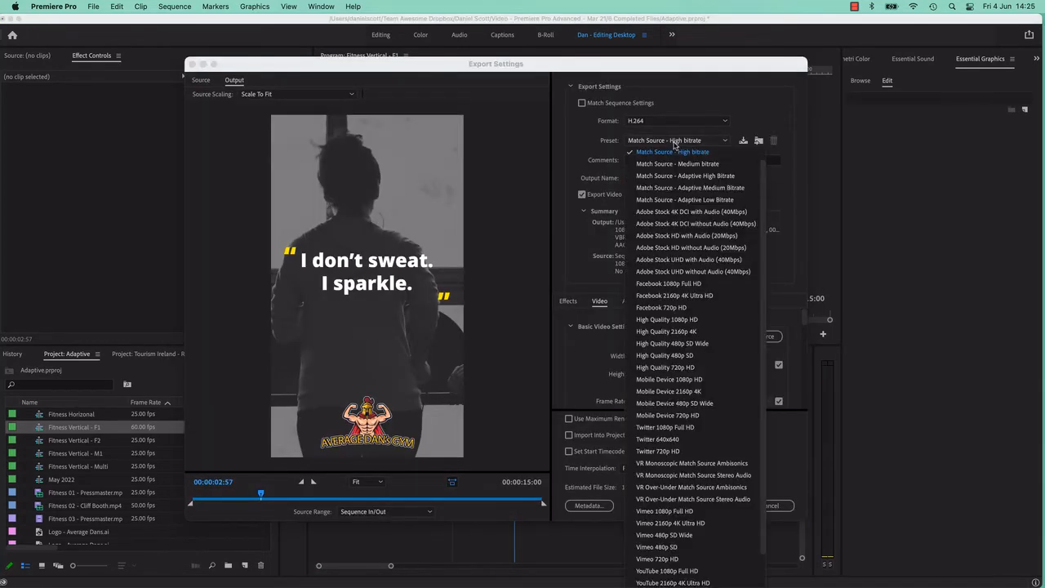
{"action": "left_click", "coordinate": [686, 177]}
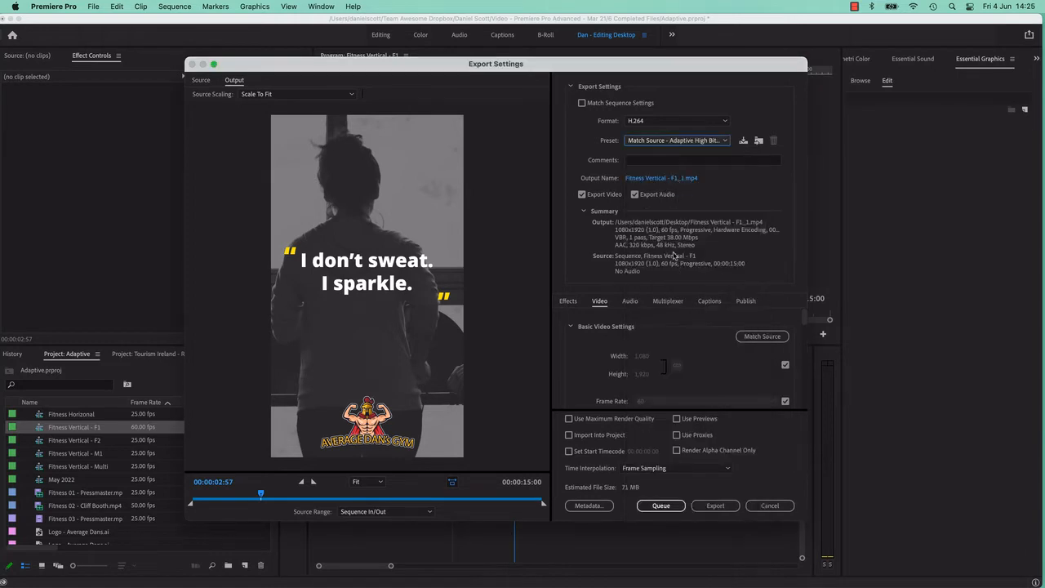
{"action": "mouse_move", "coordinate": [693, 245]}
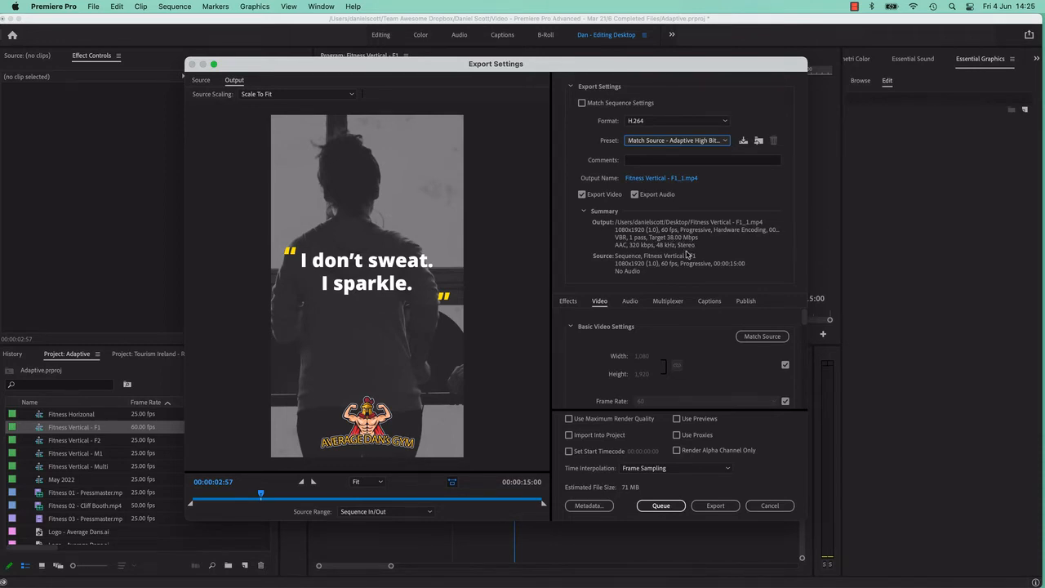
{"action": "mouse_move", "coordinate": [686, 251]}
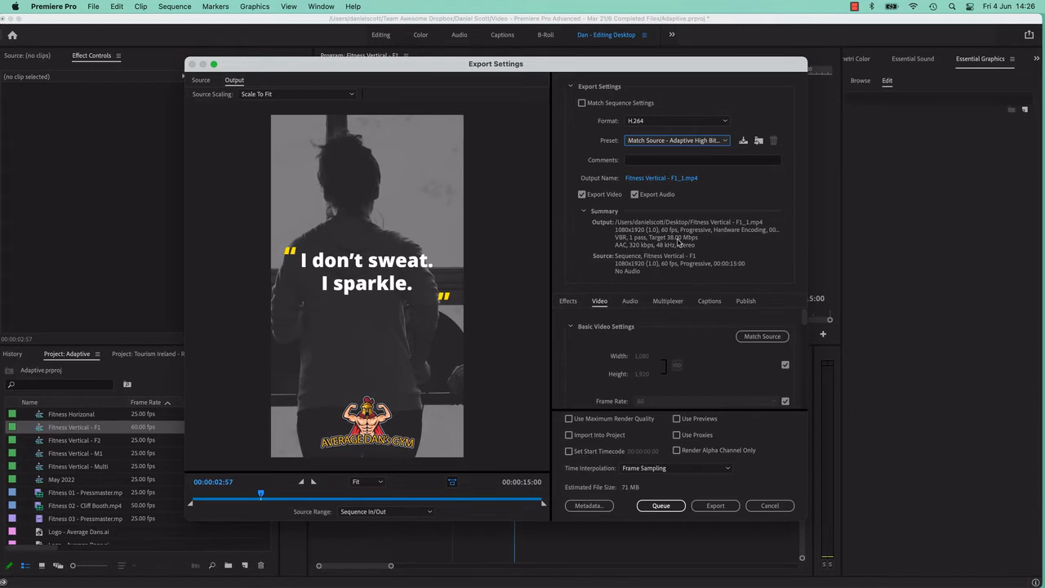
{"action": "mouse_move", "coordinate": [689, 313]}
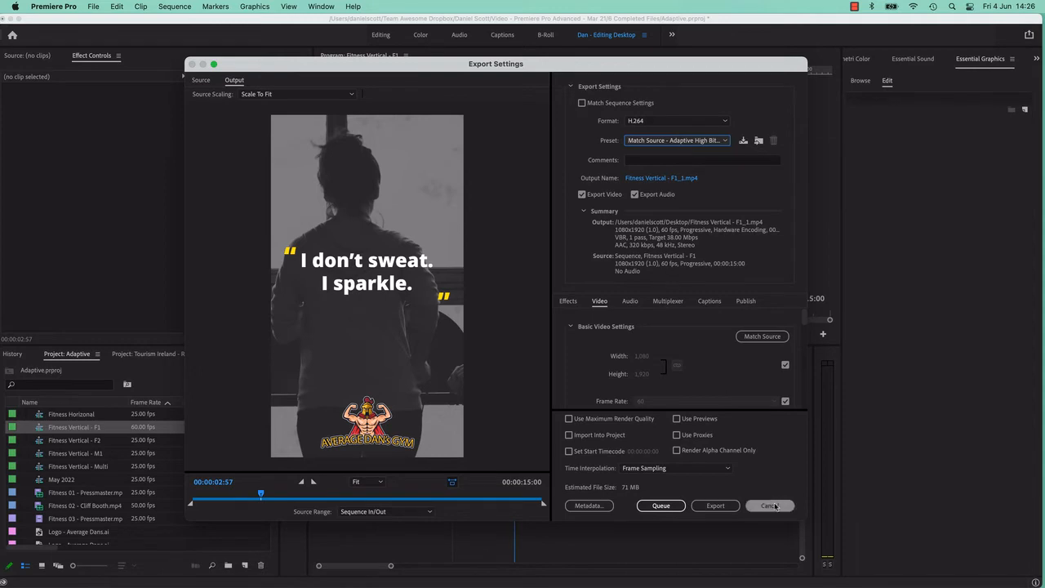
{"action": "left_click", "coordinate": [768, 506]}
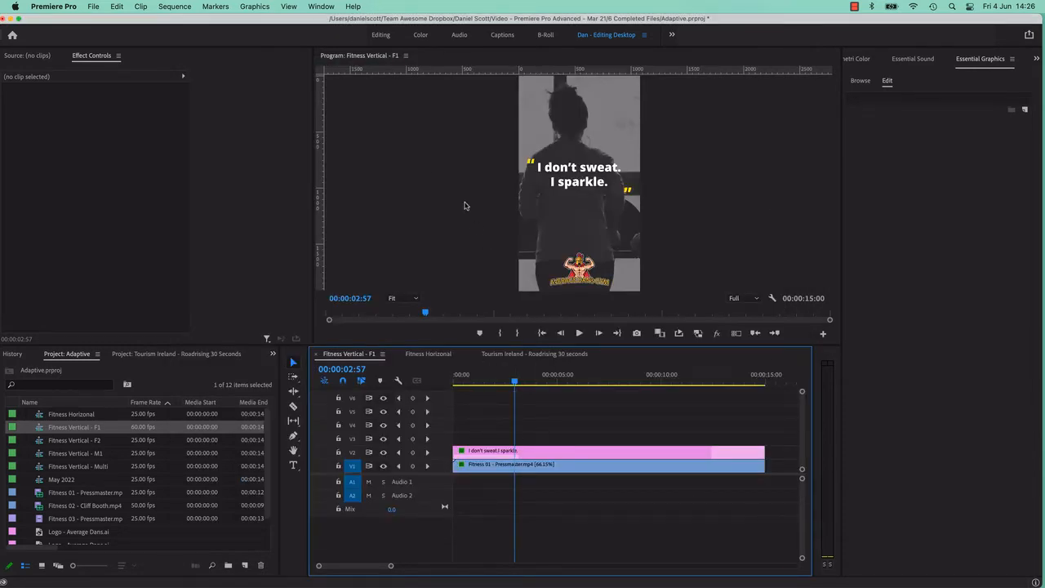
In Sequence Settings, make the frame 1080 by 1080 and change the timebase from 60 fps.
{"action": "left_click", "coordinate": [175, 7]}
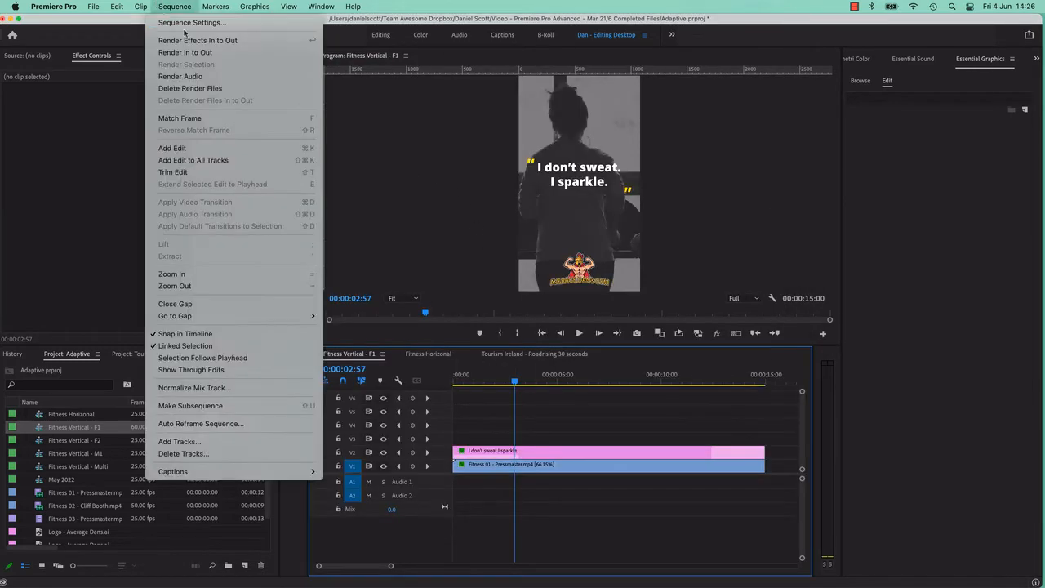
{"action": "left_click", "coordinate": [191, 23]}
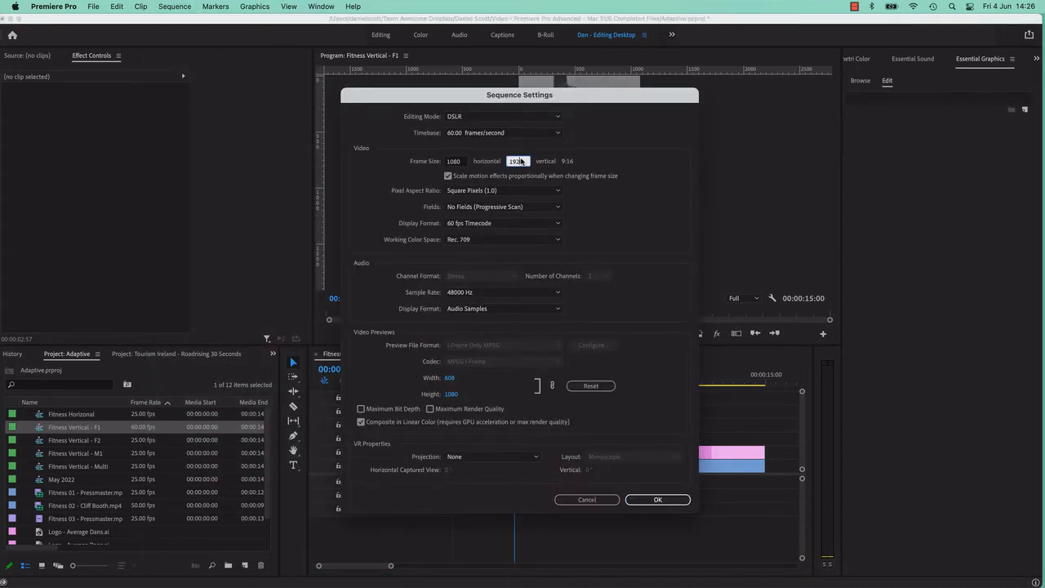
{"action": "type", "text": "1080"}
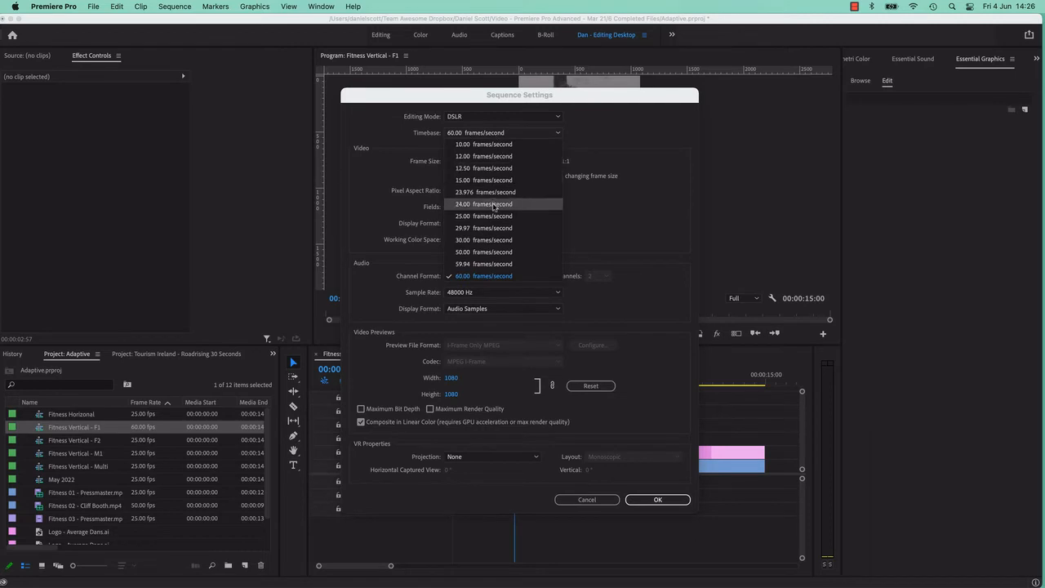
{"action": "left_click", "coordinate": [482, 216]}
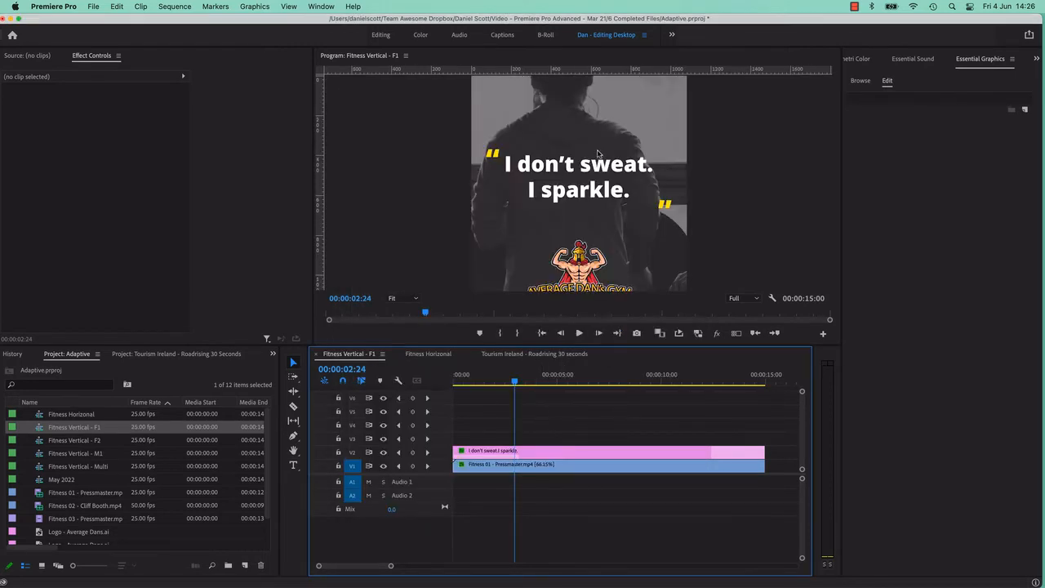
{"action": "mouse_move", "coordinate": [514, 418]}
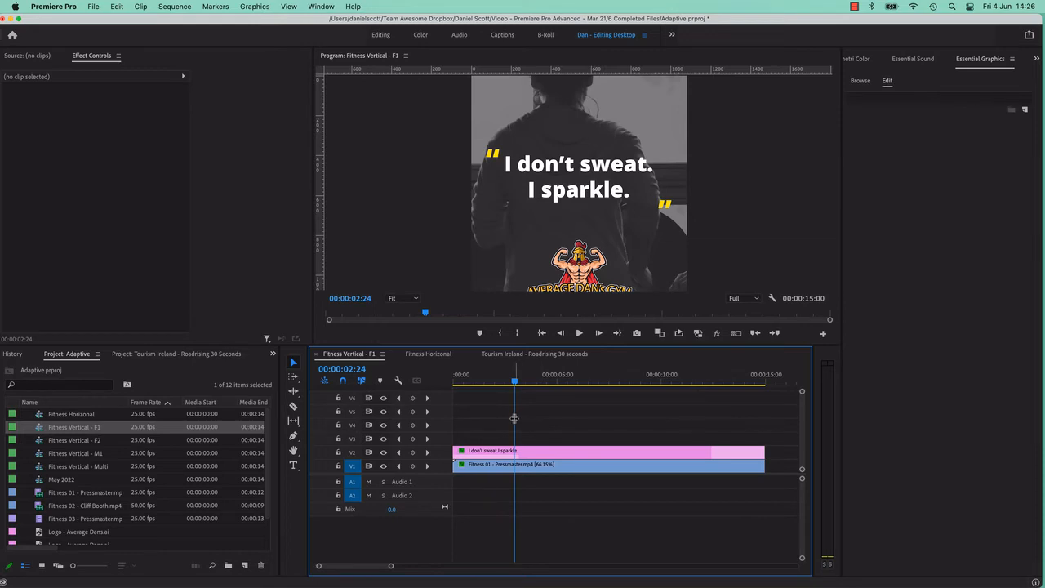
Cycle the square sequence's preset through Adaptive High, Medium and Low Bitrate, then cancel the export.
{"action": "left_click", "coordinate": [676, 141]}
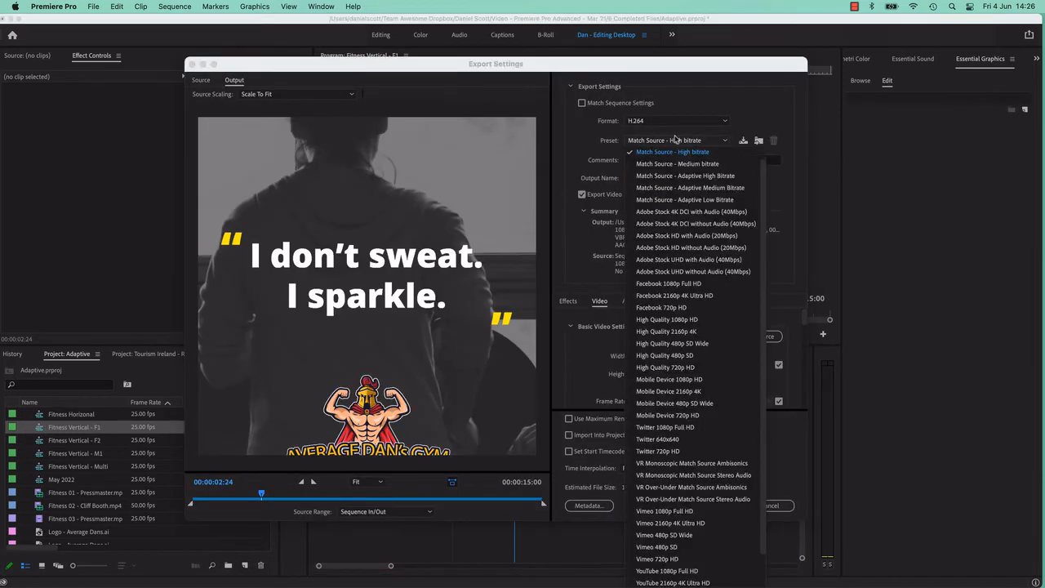
{"action": "left_click", "coordinate": [686, 176]}
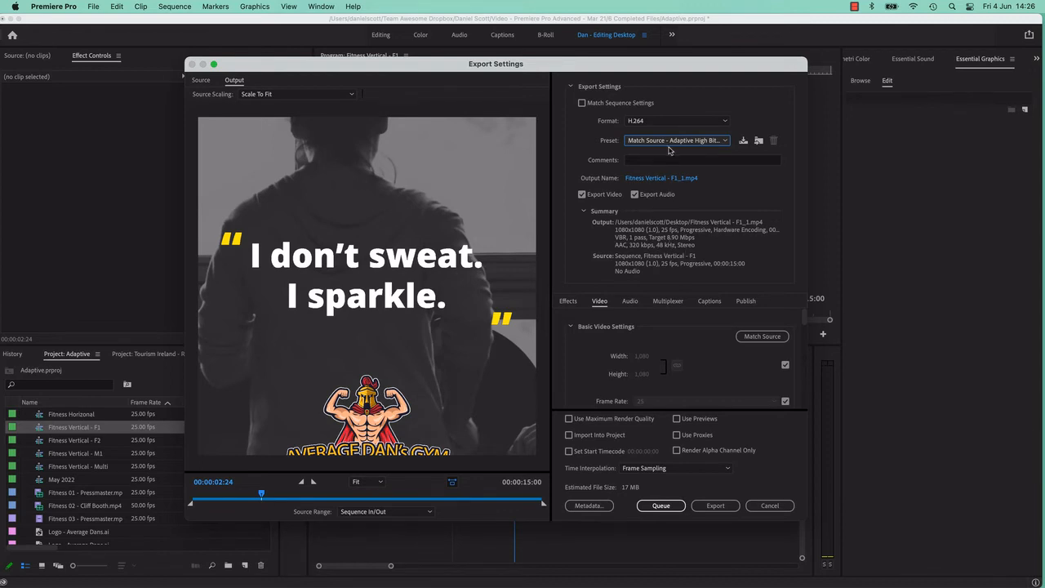
{"action": "left_click", "coordinate": [676, 140]}
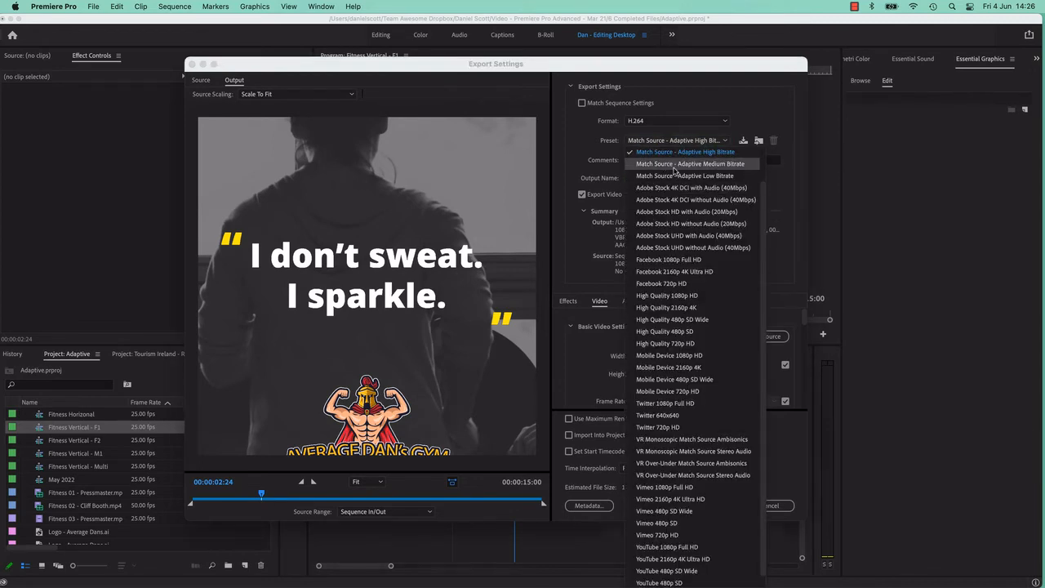
{"action": "left_click", "coordinate": [689, 163]}
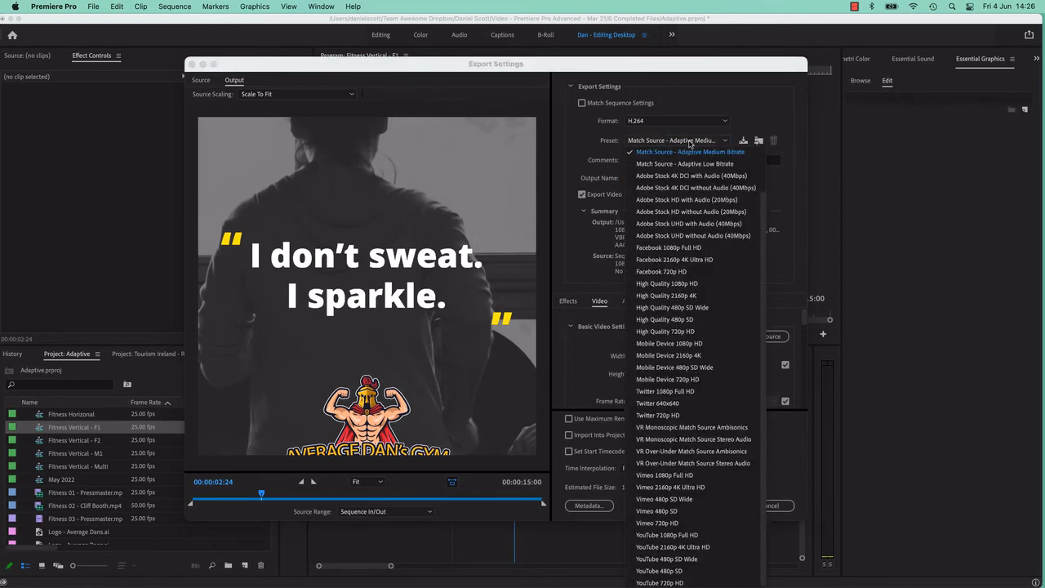
{"action": "left_click", "coordinate": [684, 163]}
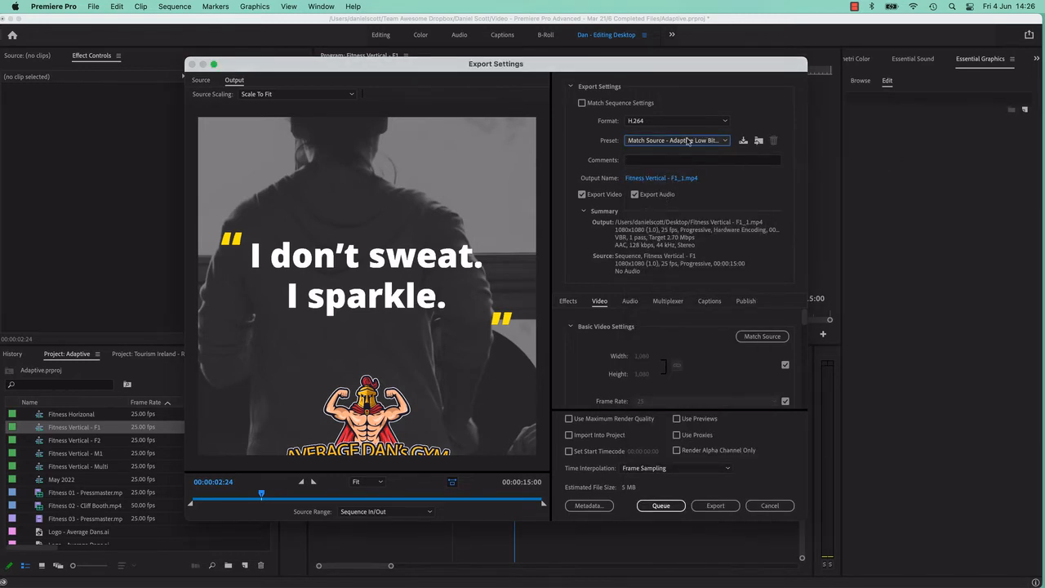
{"action": "mouse_move", "coordinate": [706, 209]}
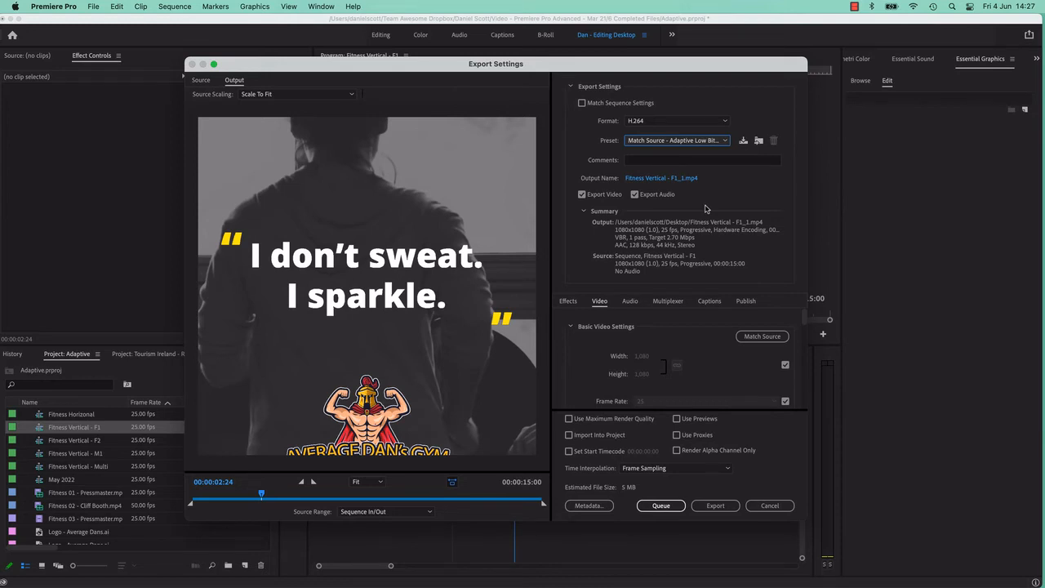
{"action": "left_click", "coordinate": [769, 506]}
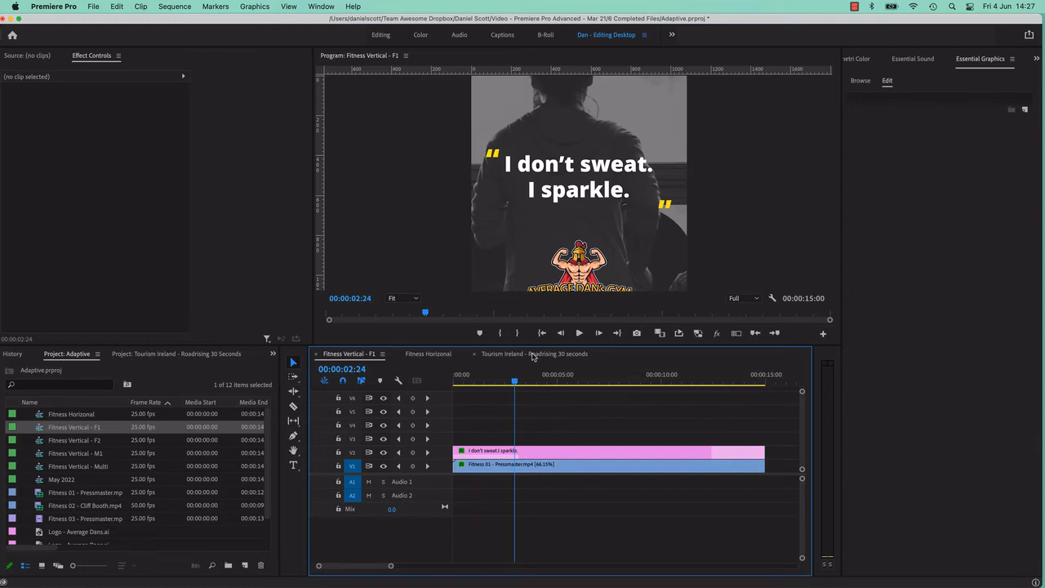
Switch to the Tourism Ireland – Roadtrip 30 Seconds sequence and move the playhead a few seconds in.
{"action": "left_click", "coordinate": [535, 352]}
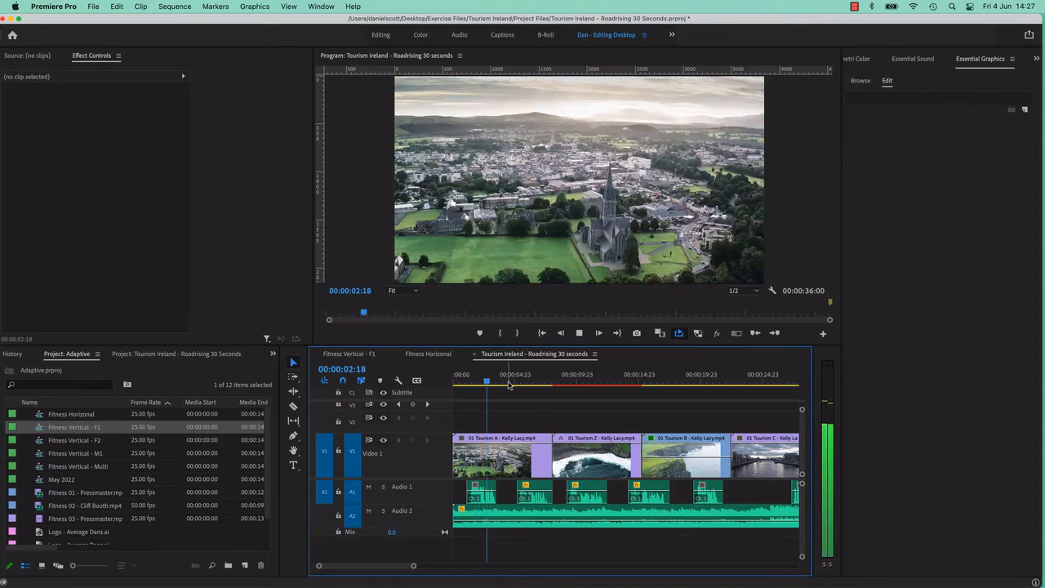
{"action": "left_click", "coordinate": [511, 381]}
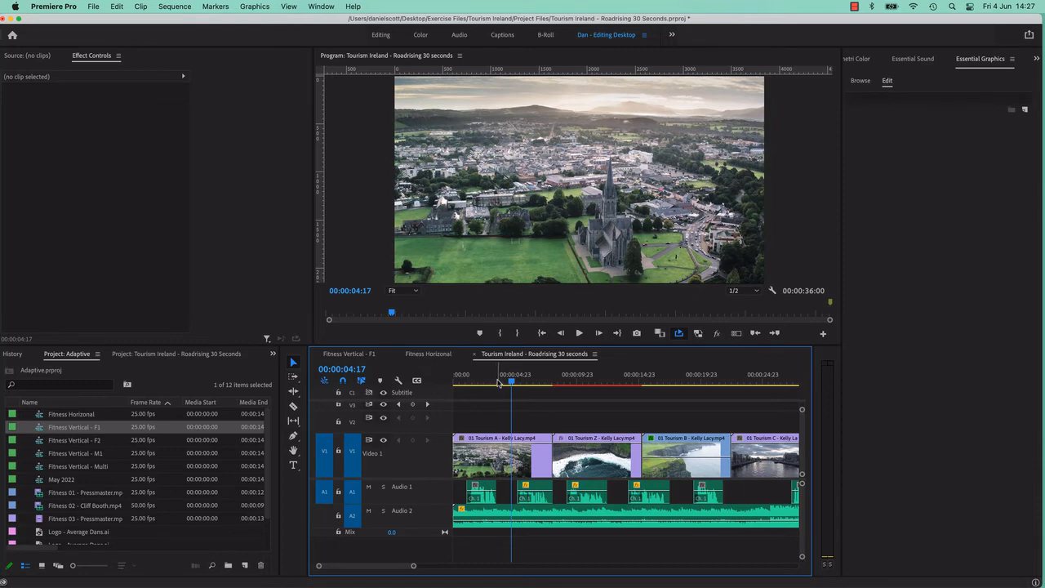
{"action": "mouse_move", "coordinate": [523, 372]}
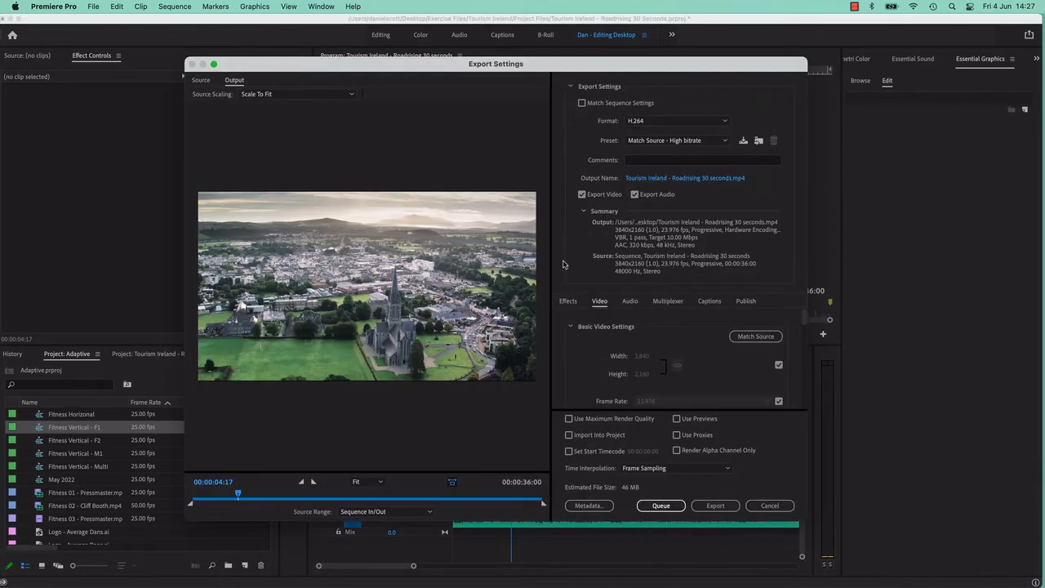
Compare the Adaptive High and Adaptive Medium Bitrate estimates for the Tourism Ireland sequence.
{"action": "left_click", "coordinate": [676, 140]}
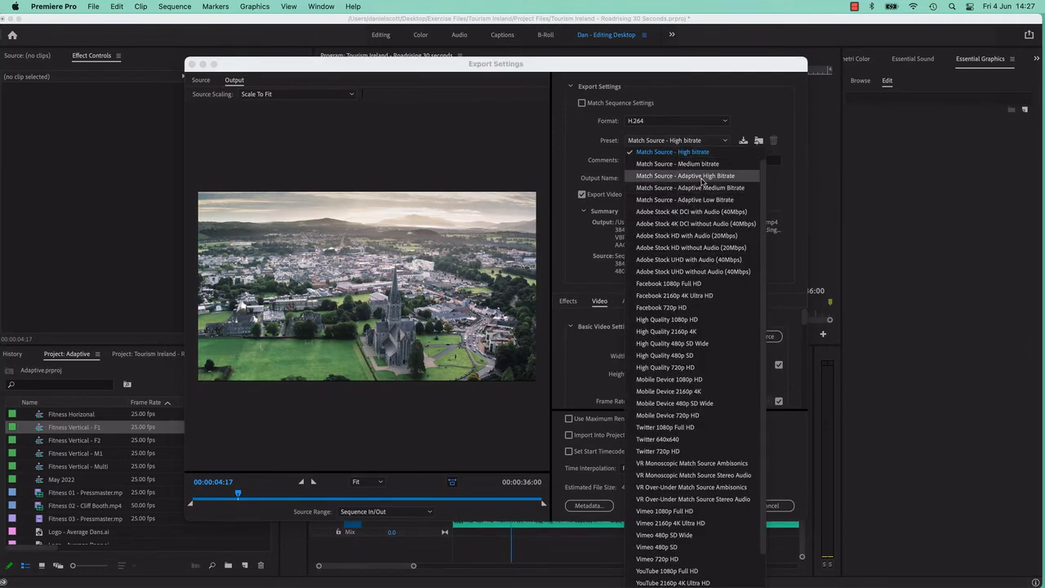
{"action": "left_click", "coordinate": [685, 177]}
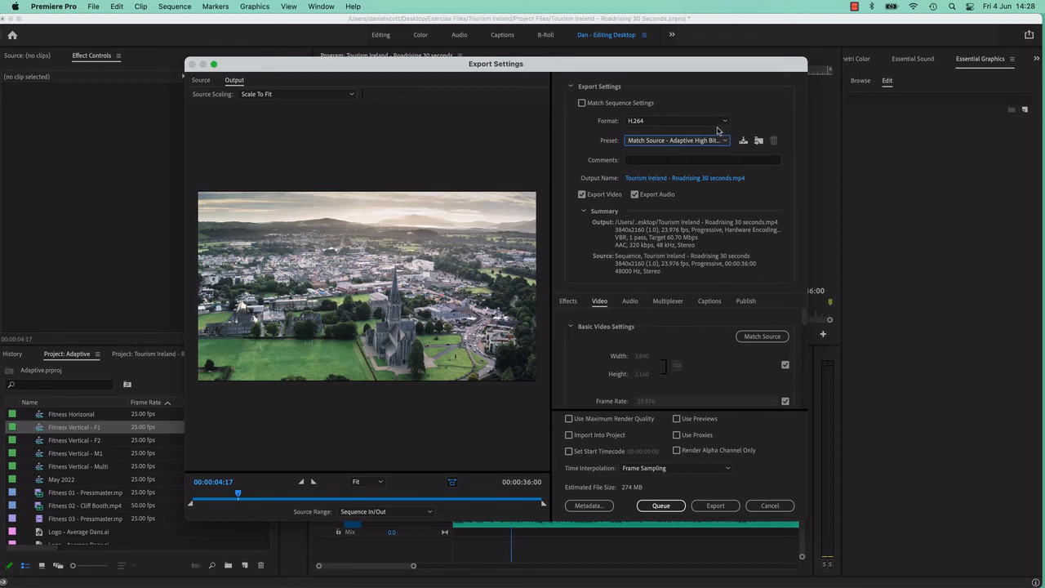
{"action": "left_click", "coordinate": [676, 141]}
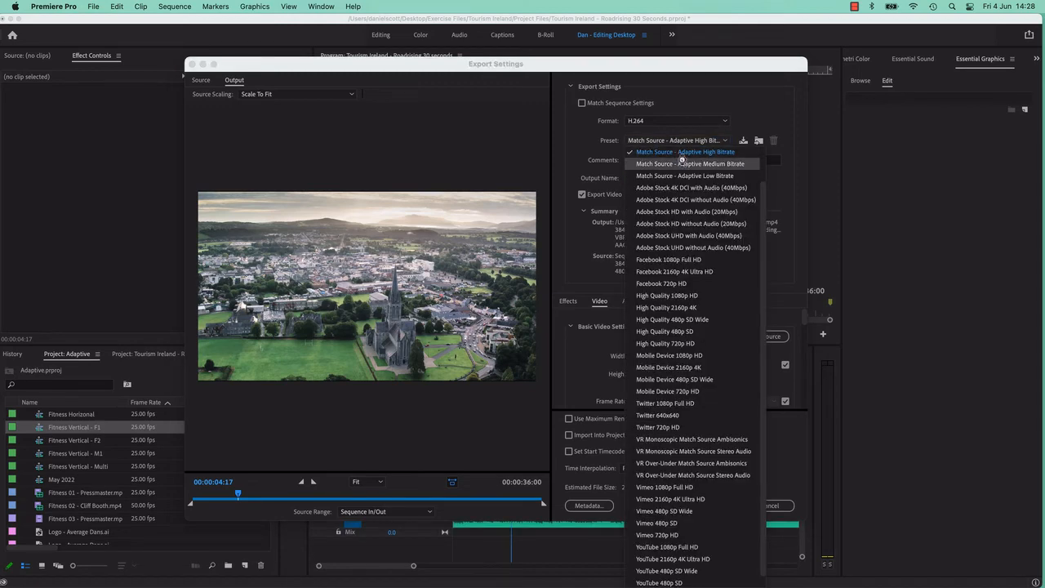
{"action": "left_click", "coordinate": [689, 163]}
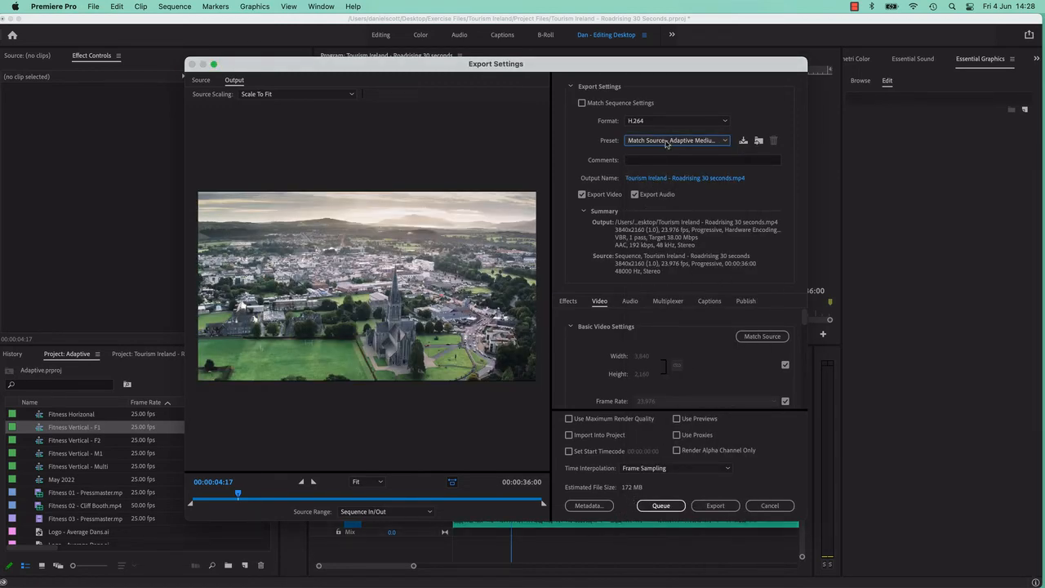
{"action": "left_click", "coordinate": [676, 140]}
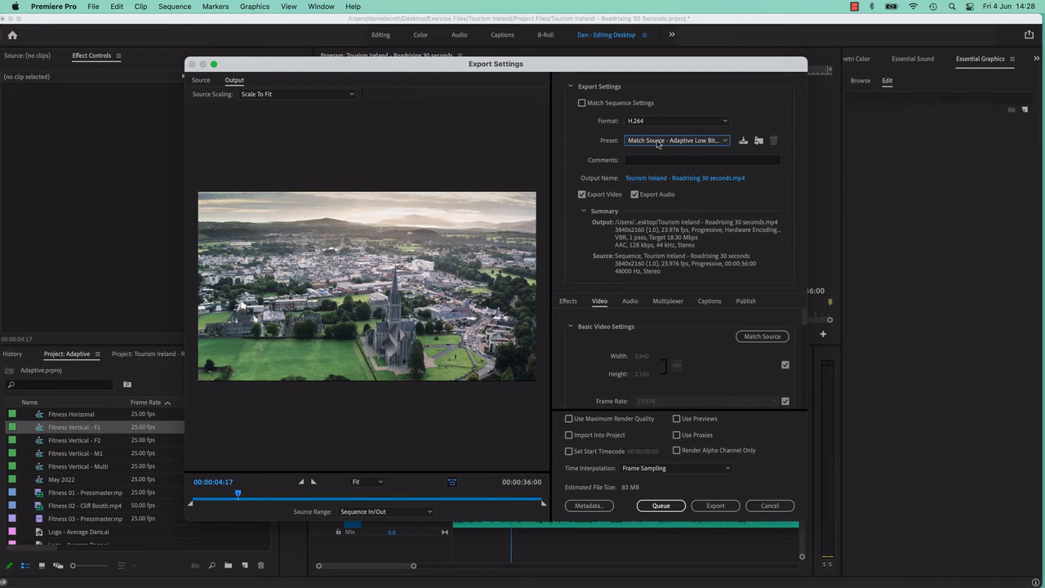
{"action": "mouse_move", "coordinate": [659, 144]}
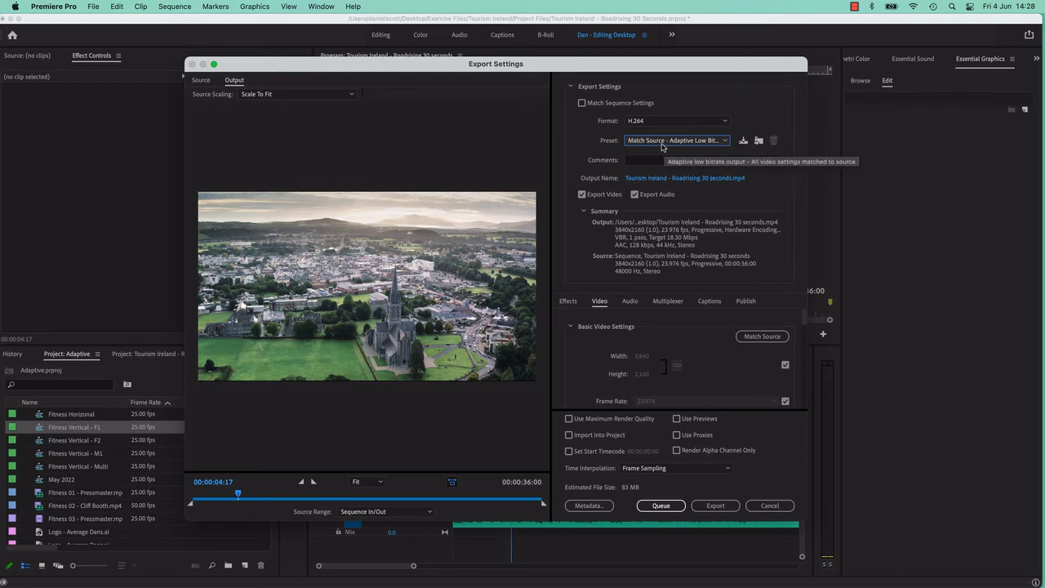
{"action": "mouse_move", "coordinate": [652, 225]}
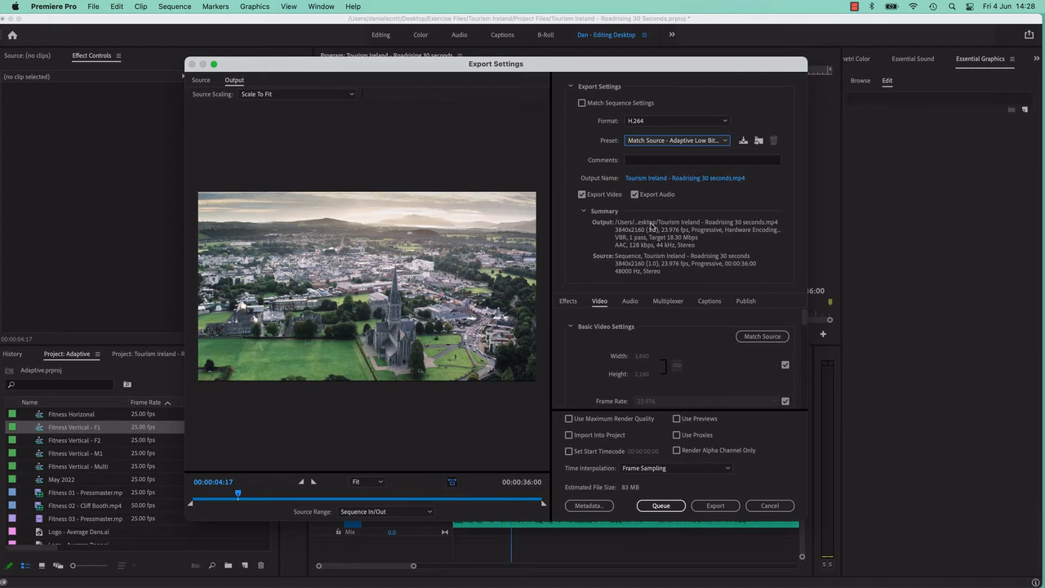
Set the preset to Match Source – High Bitrate, estimating 46 MB.
{"action": "left_click", "coordinate": [676, 140]}
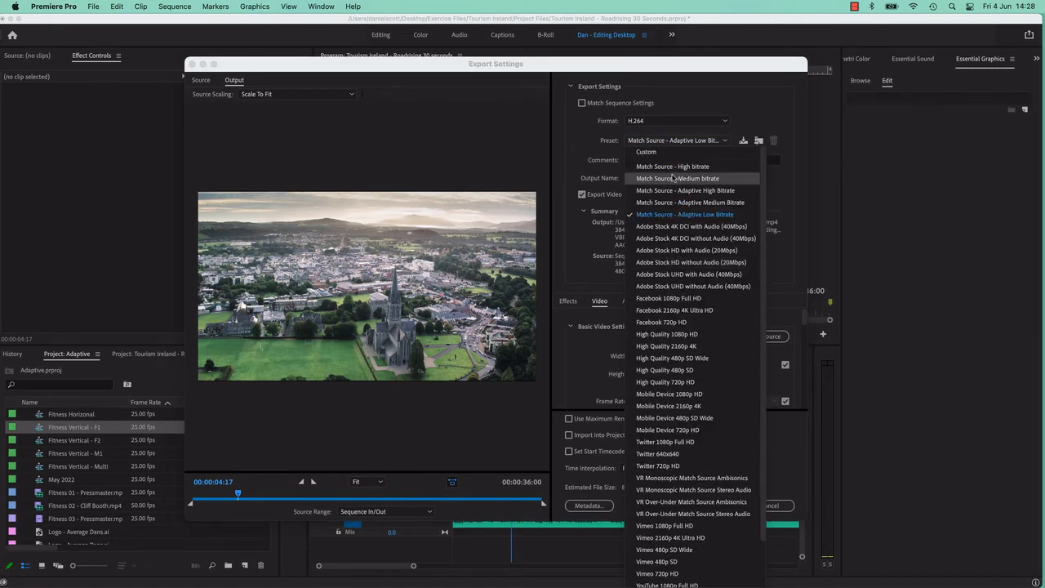
{"action": "left_click", "coordinate": [673, 167]}
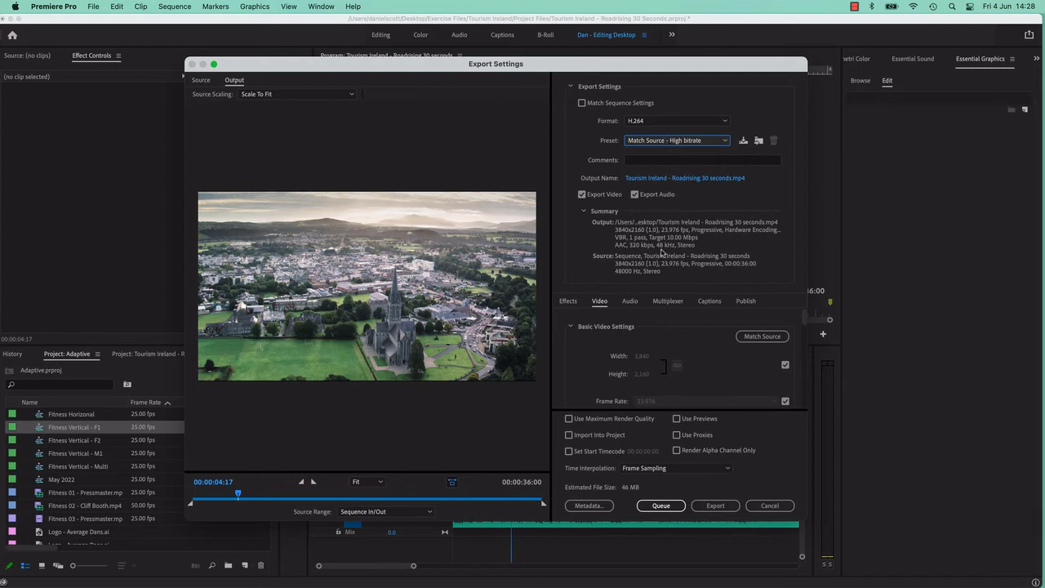
{"action": "mouse_move", "coordinate": [671, 245]}
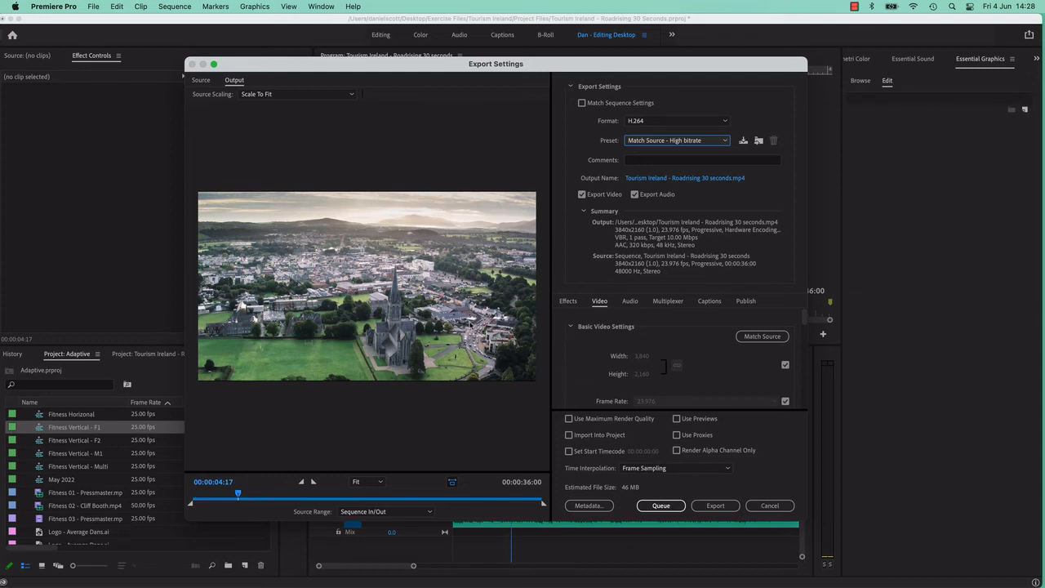
{"action": "mouse_move", "coordinate": [679, 242]}
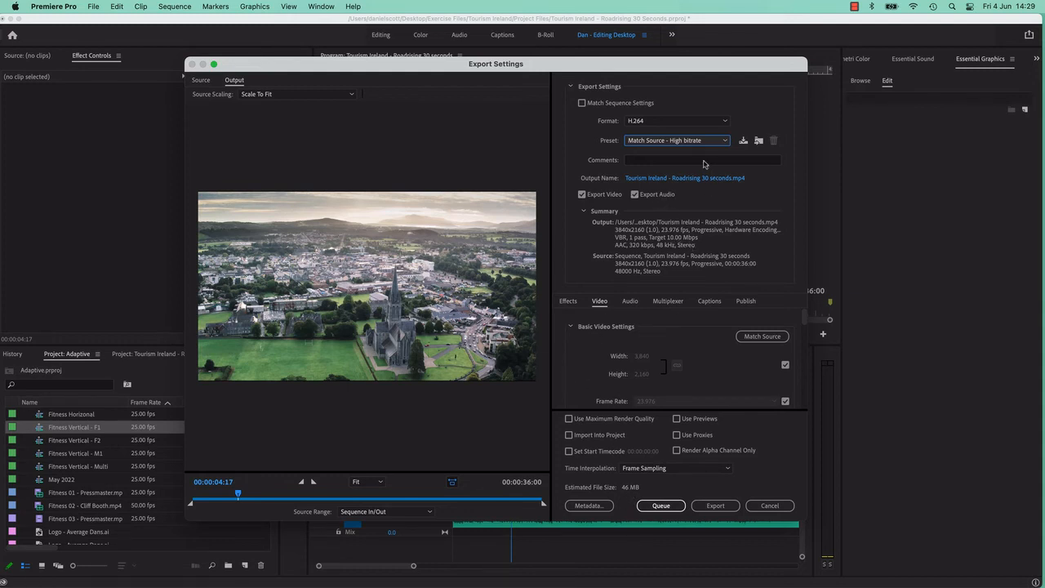
{"action": "mouse_move", "coordinate": [658, 153]}
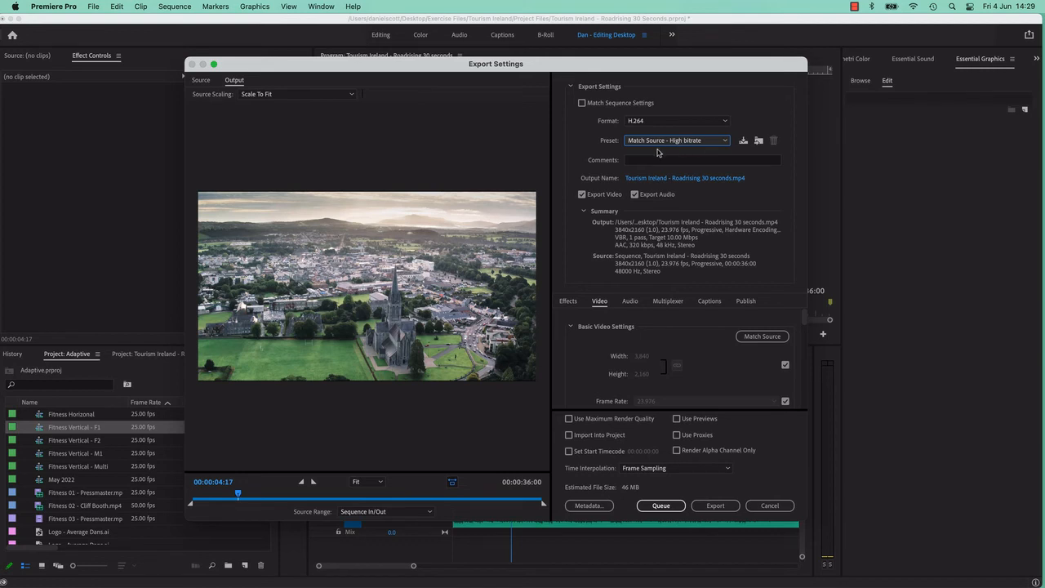
{"action": "mouse_move", "coordinate": [594, 131]}
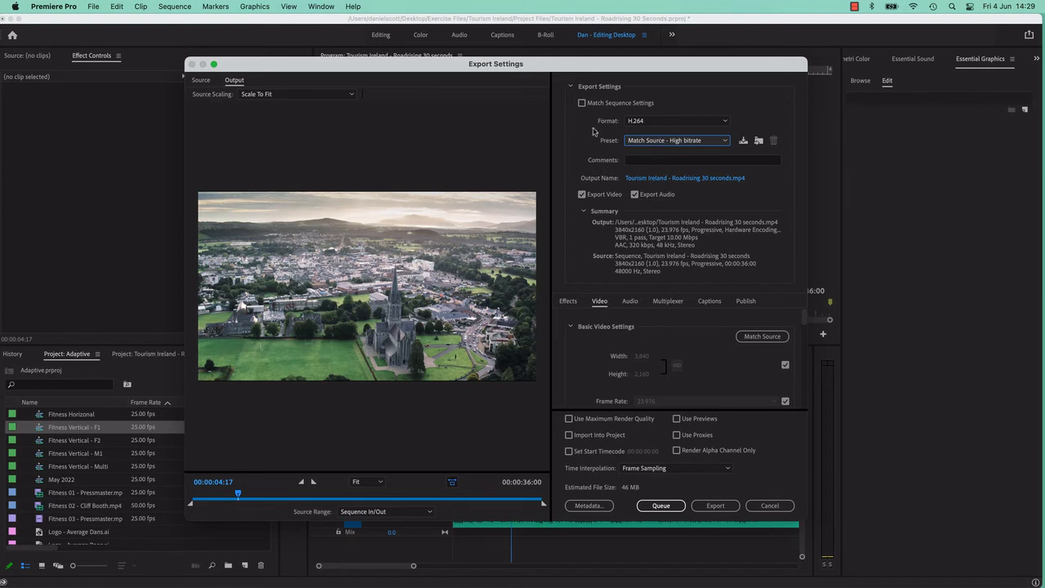
{"action": "mouse_move", "coordinate": [653, 124]}
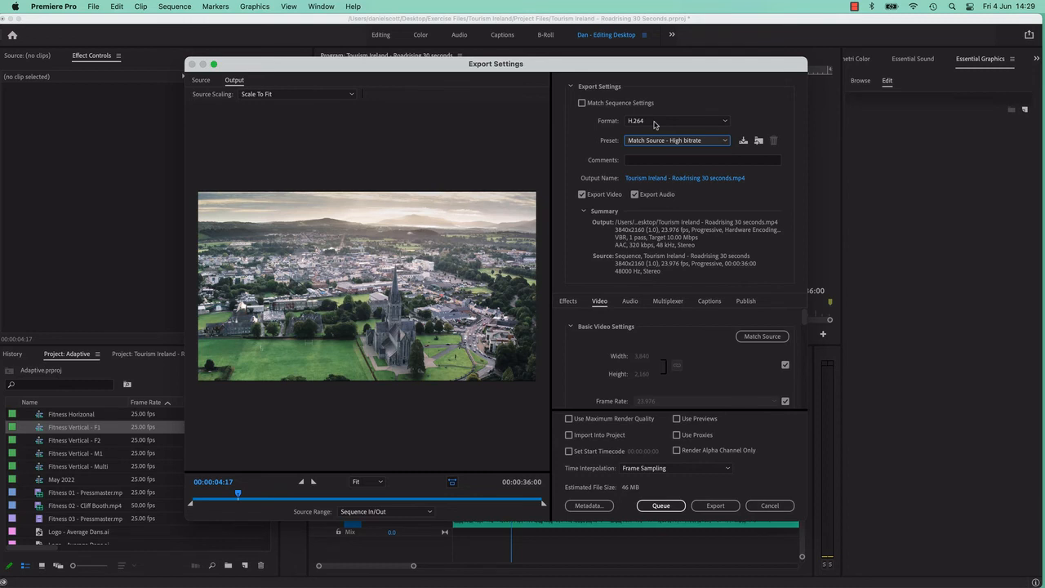
Change the export format to QuickTime, giving Apple ProRes 422 HQ, and reopen the Format list.
{"action": "left_click", "coordinate": [677, 121]}
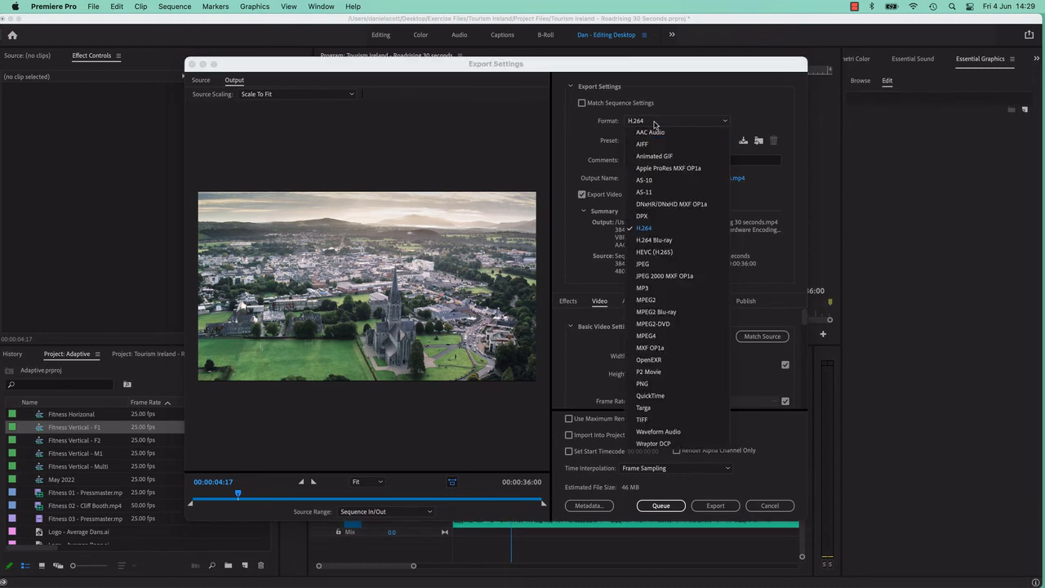
{"action": "mouse_move", "coordinate": [650, 395]}
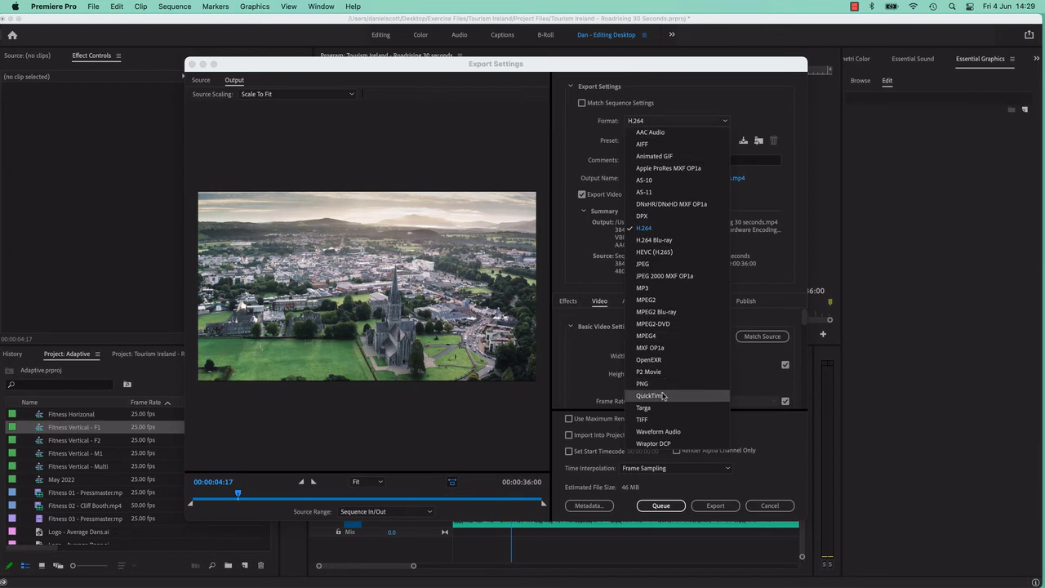
{"action": "left_click", "coordinate": [650, 395]}
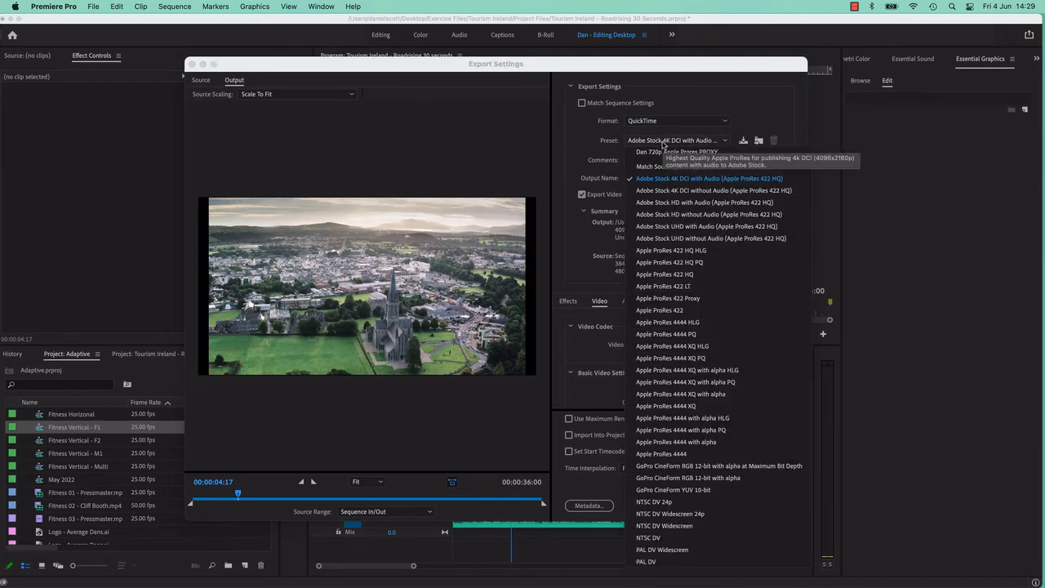
{"action": "mouse_move", "coordinate": [660, 310]}
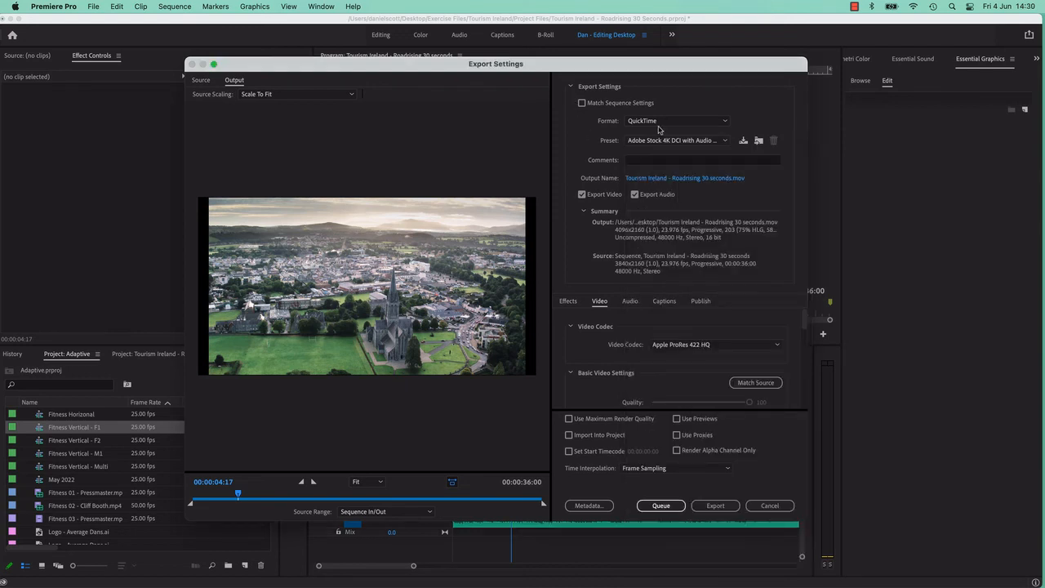
{"action": "left_click", "coordinate": [678, 121]}
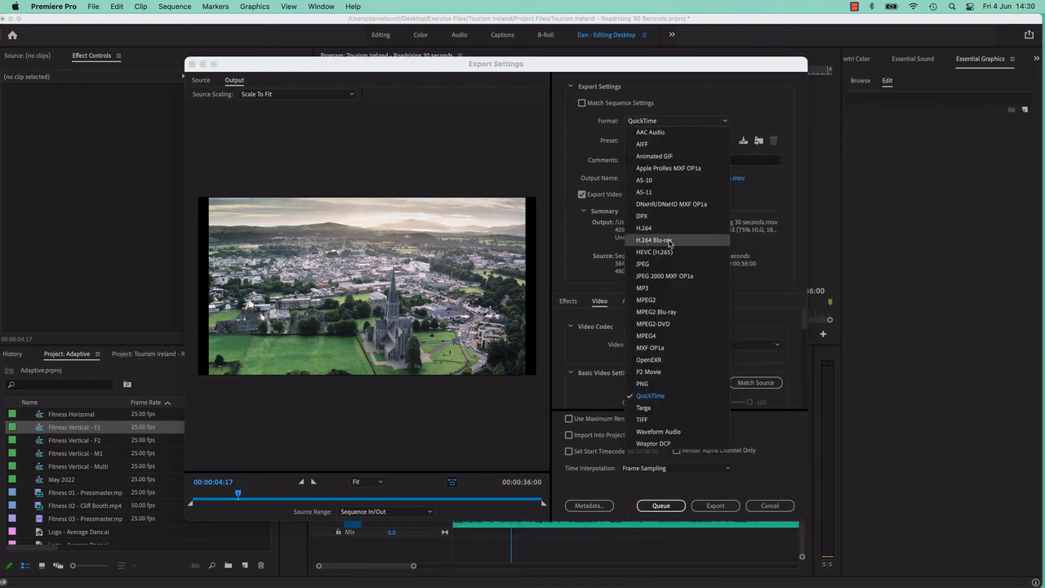
{"action": "mouse_move", "coordinate": [653, 157]}
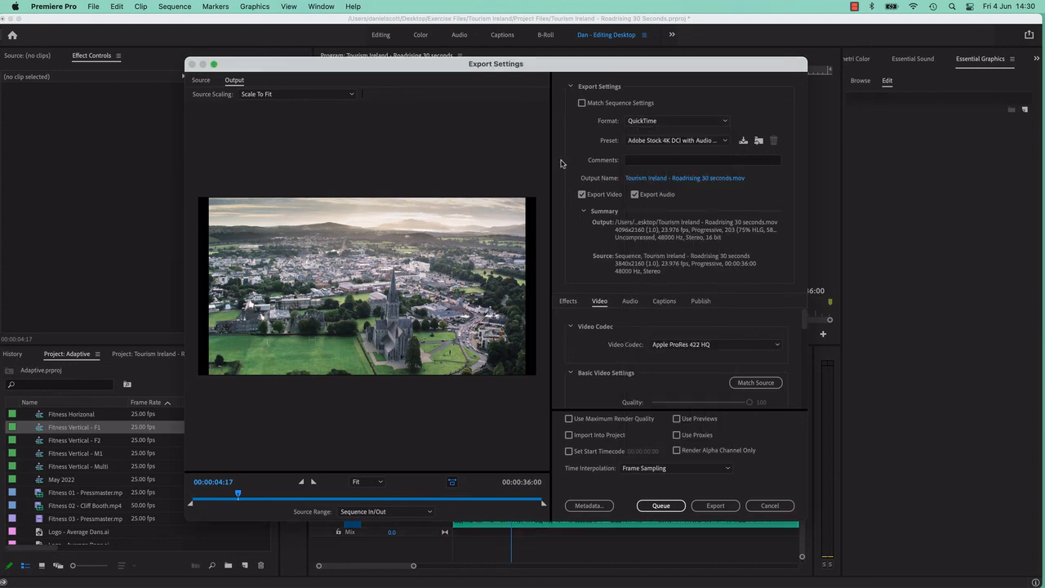
{"action": "left_click", "coordinate": [725, 141]}
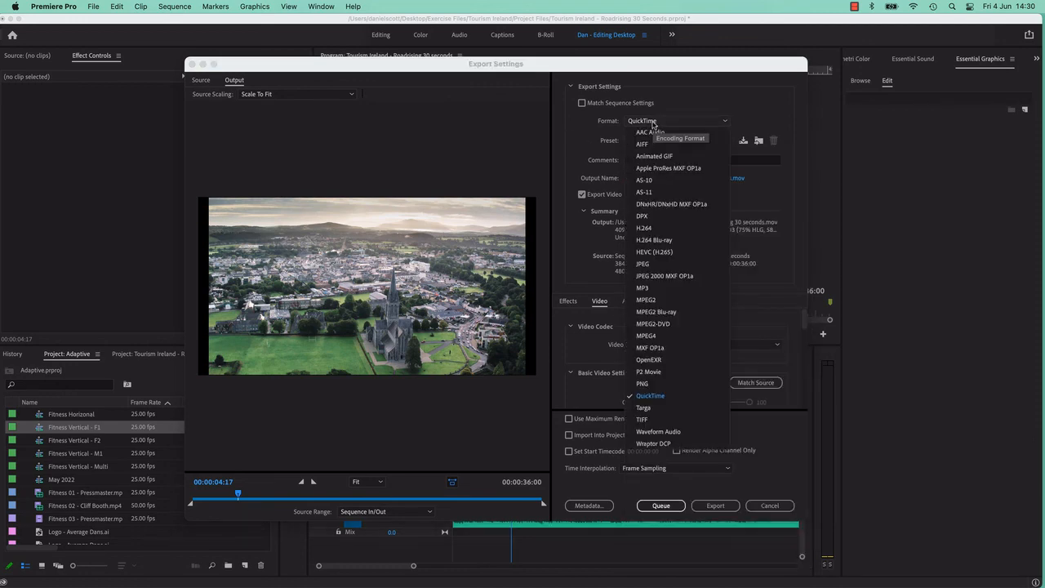
Restore H.264 with the Match Source – Adaptive High Bitrate preset and dismiss export settings without exporting.
{"action": "left_click", "coordinate": [643, 228]}
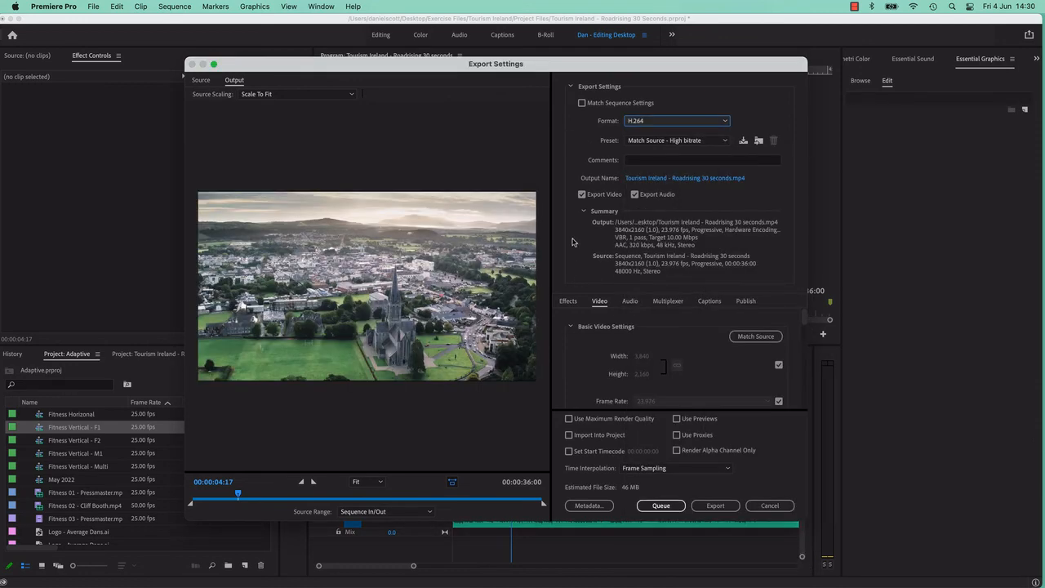
{"action": "left_click", "coordinate": [678, 140]}
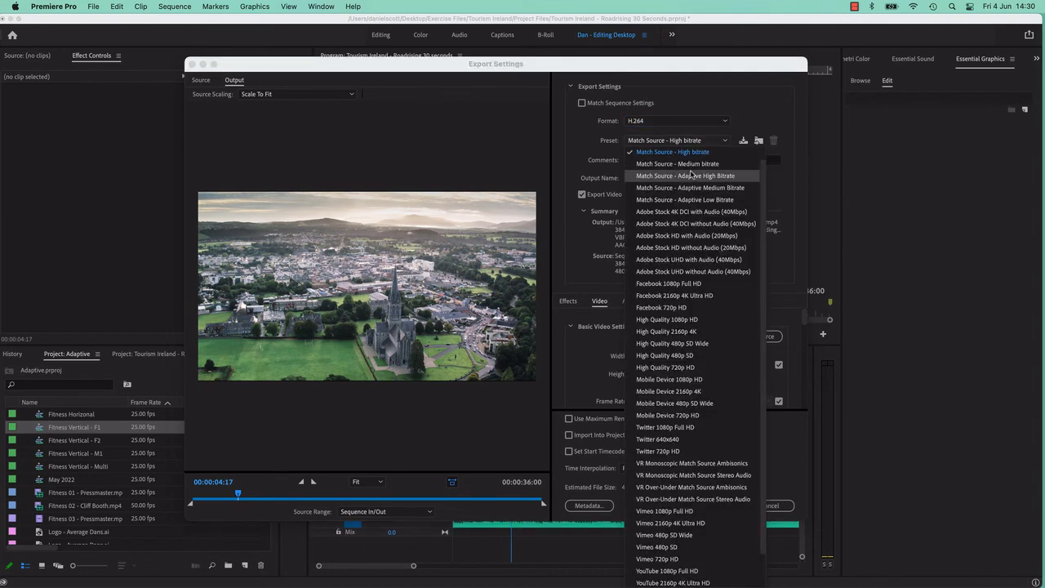
{"action": "left_click", "coordinate": [685, 177]}
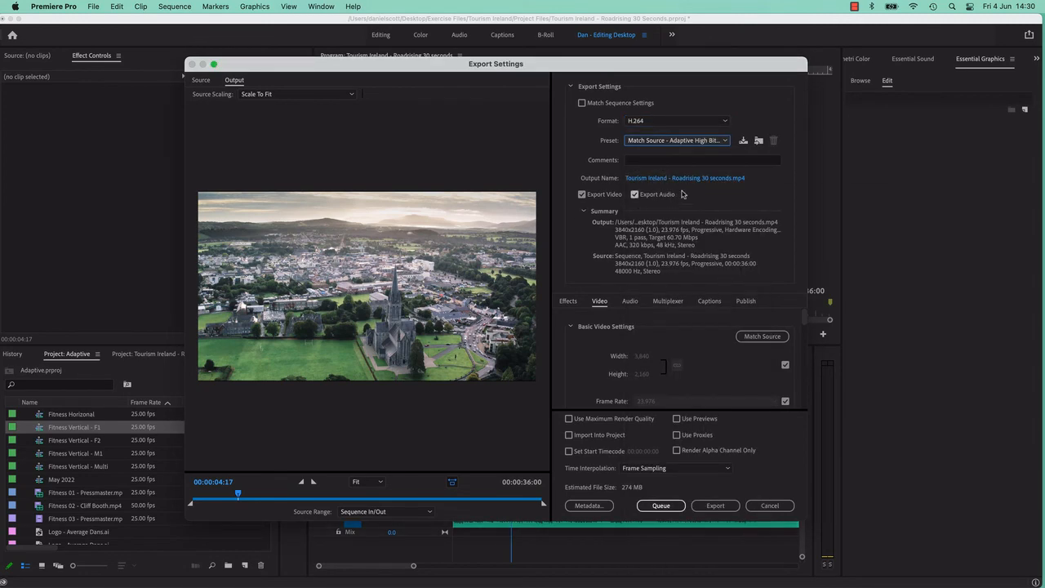
{"action": "left_click", "coordinate": [634, 193]}
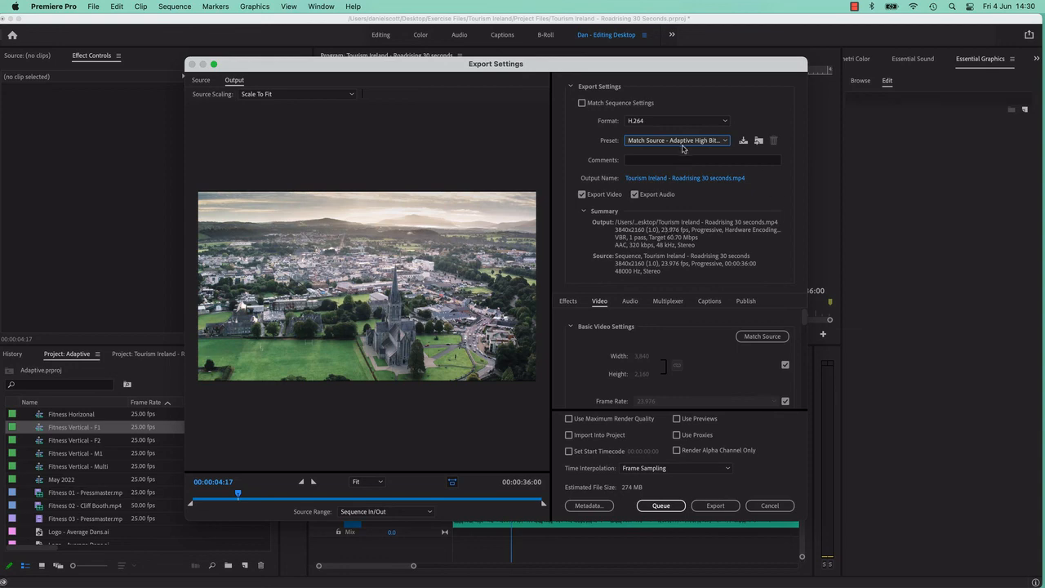
{"action": "left_click", "coordinate": [769, 504]}
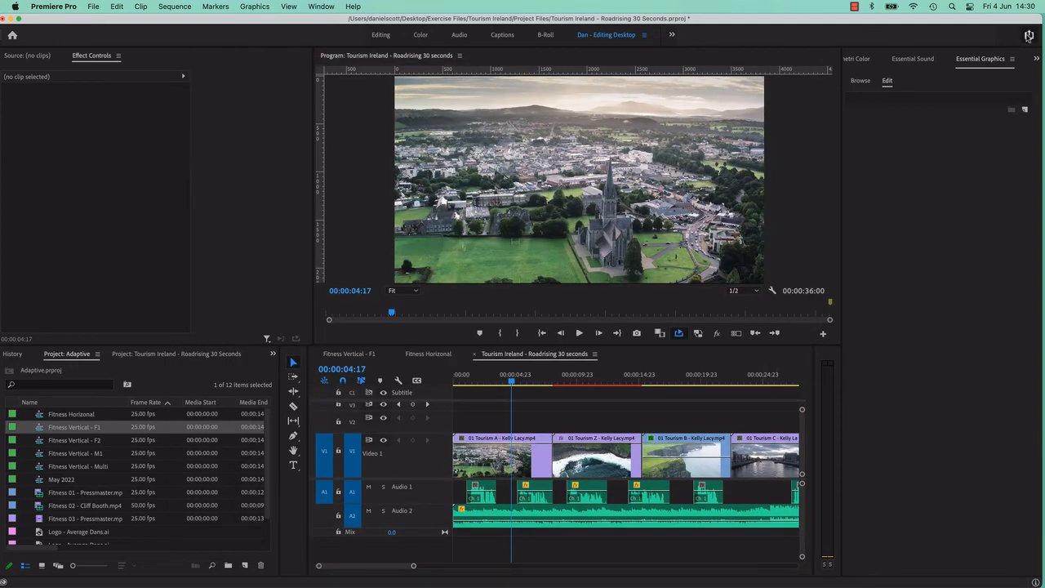
Choose Match Source – Adaptive High Bitrate as the Quick Export preset for the Roadtrip 30 seconds sequence.
{"action": "left_click", "coordinate": [931, 131]}
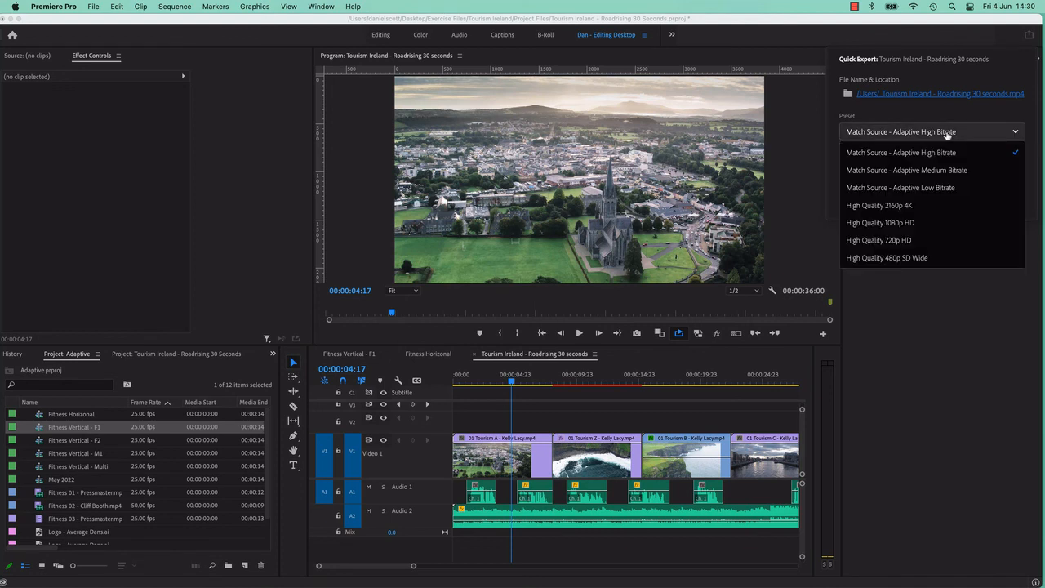
{"action": "mouse_move", "coordinate": [906, 170]}
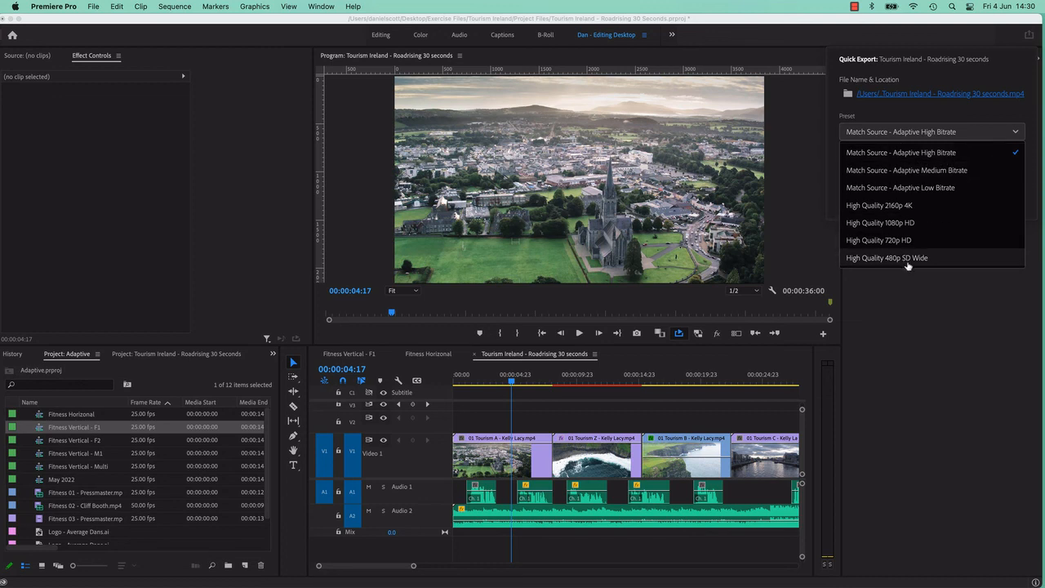
{"action": "mouse_move", "coordinate": [914, 153]}
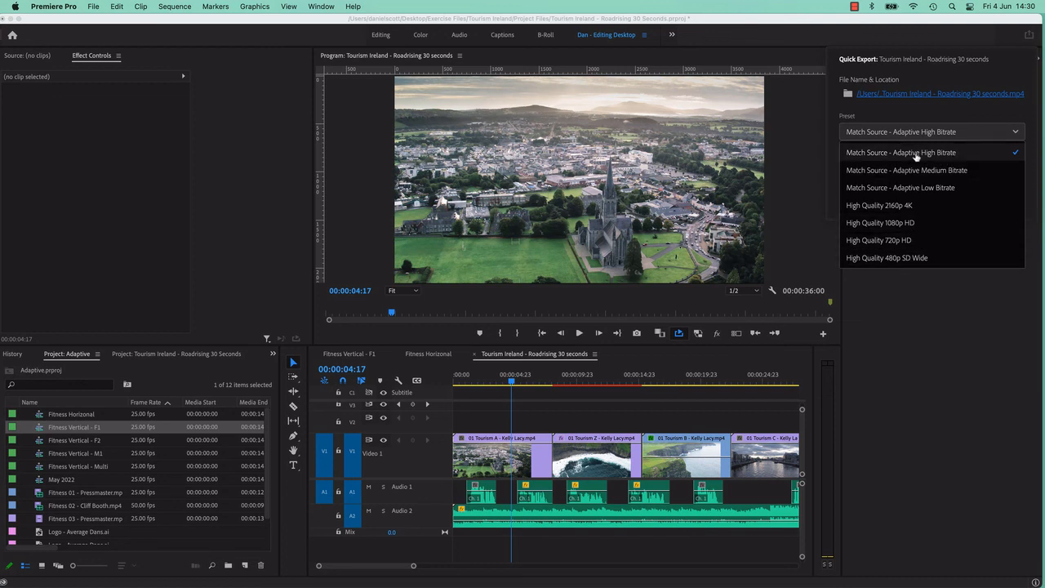
{"action": "left_click", "coordinate": [901, 152]}
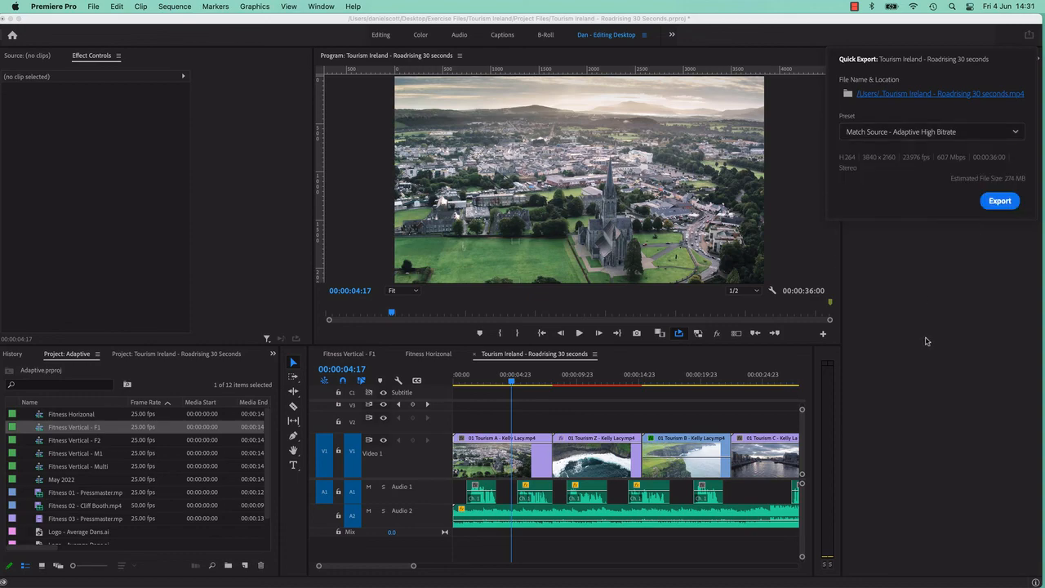